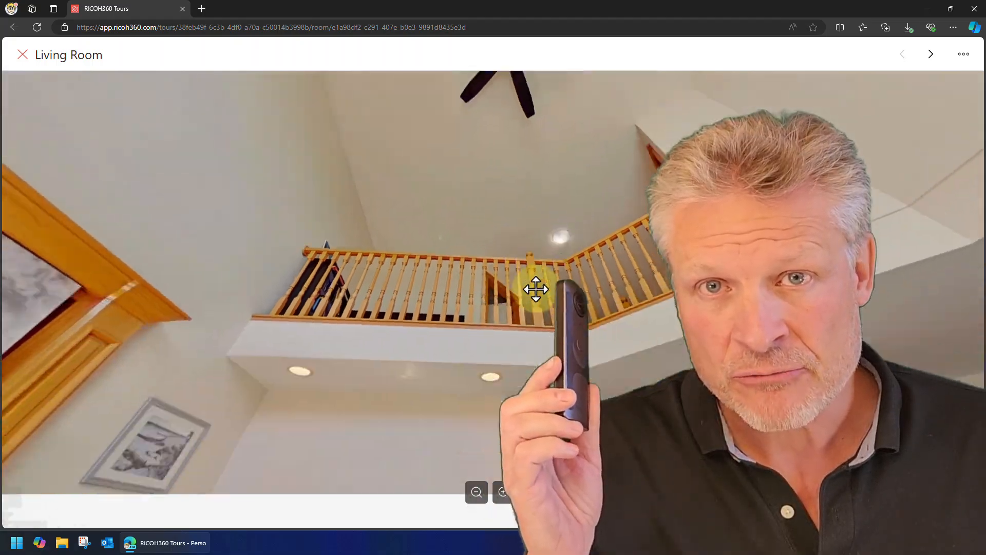
- Pan and tilt the Living Room panorama toward the window and floor
{"action": "left_click_drag", "start_coordinate": [536, 290], "coordinate": [377, 280]}
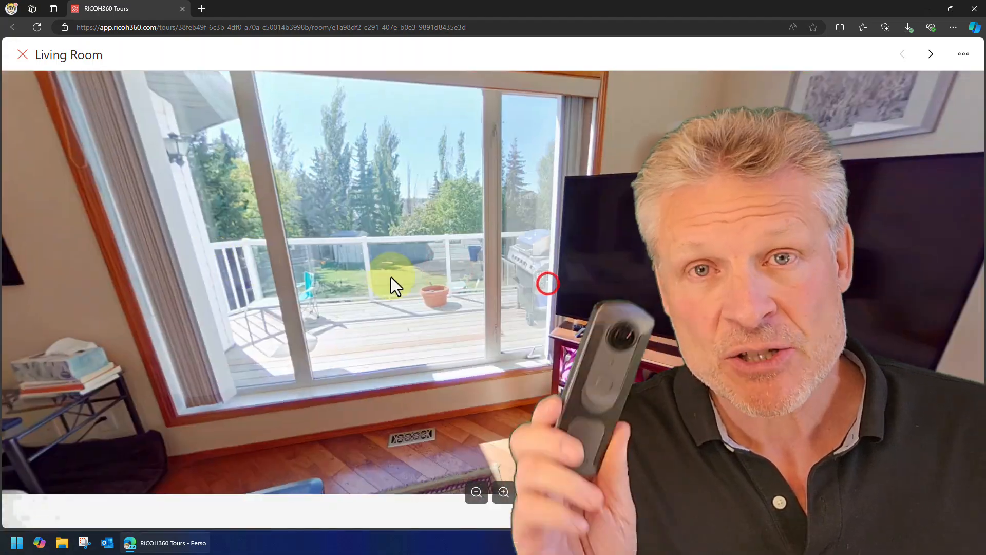
{"action": "left_click_drag", "start_coordinate": [390, 283], "coordinate": [475, 350]}
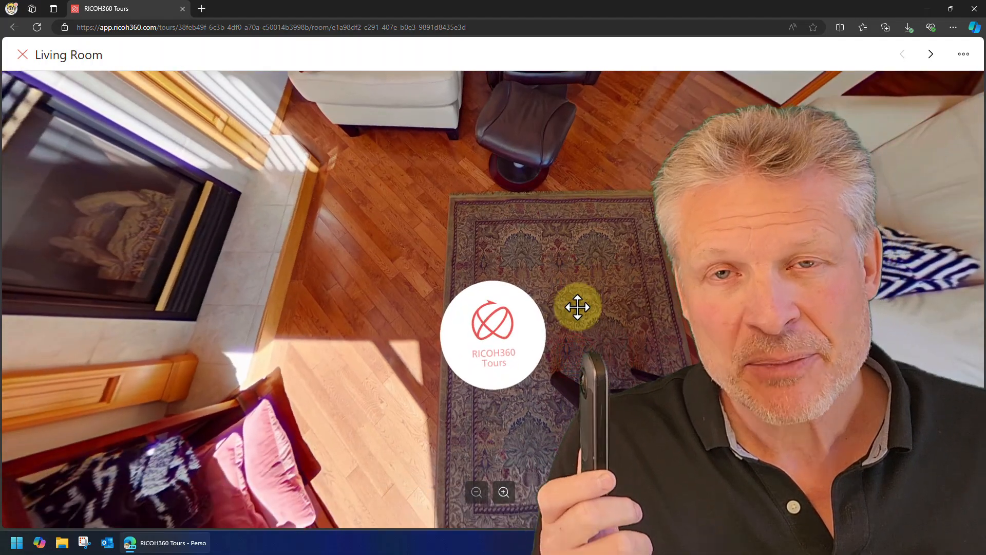
{"action": "left_click", "coordinate": [577, 306]}
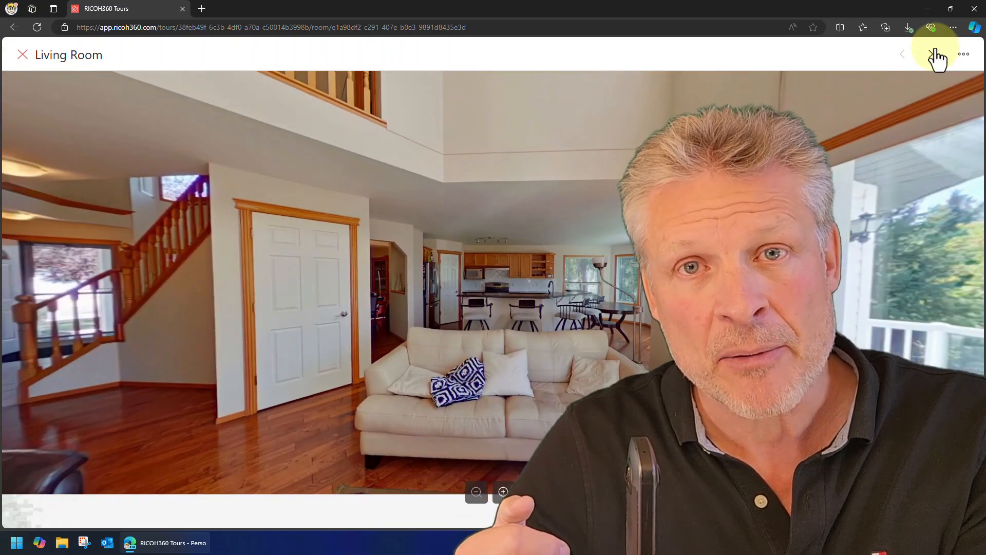
- Move to the Kitchen Hall 2 Good room and turn the view toward the kitchen
{"action": "left_click", "coordinate": [931, 54]}
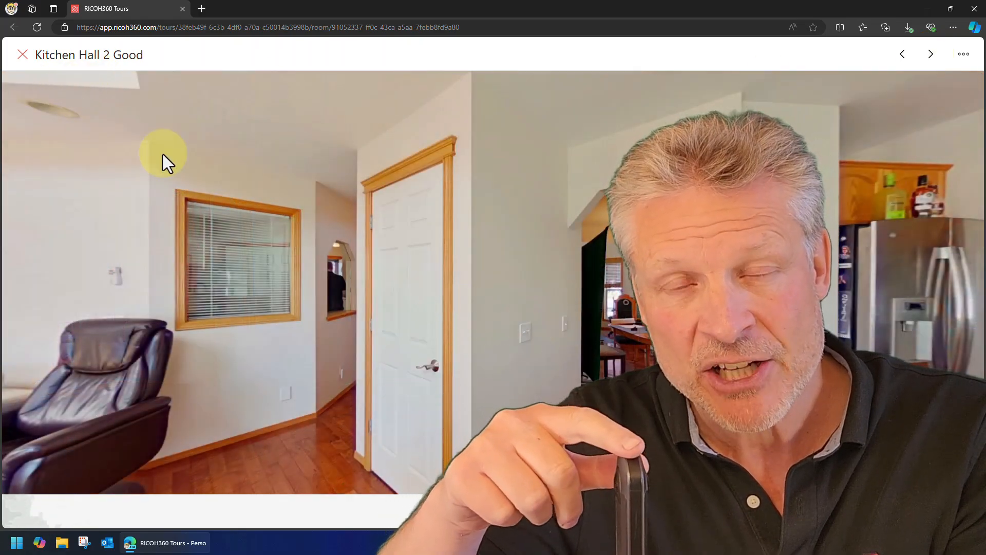
{"action": "left_click_drag", "start_coordinate": [163, 154], "coordinate": [510, 280]}
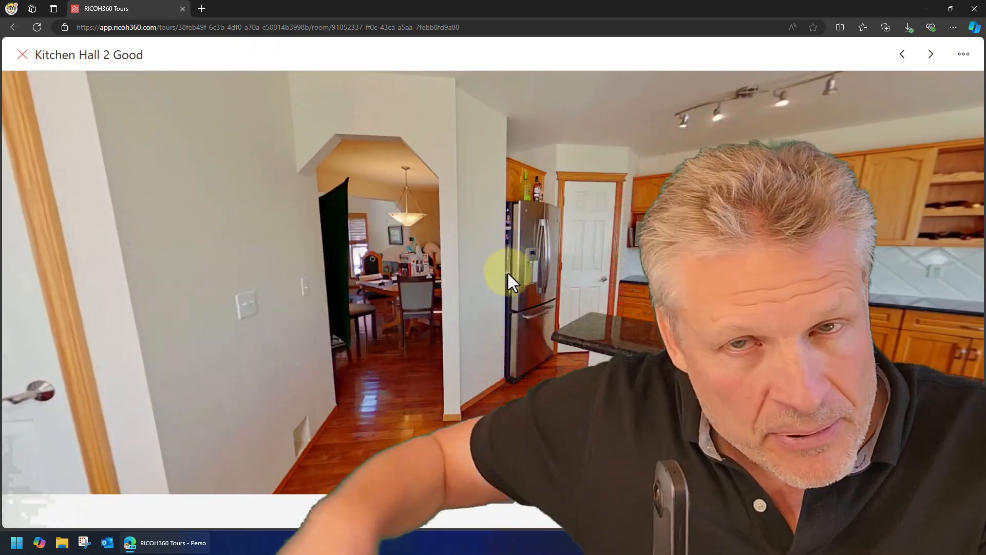
{"action": "left_click_drag", "start_coordinate": [509, 281], "coordinate": [313, 263]}
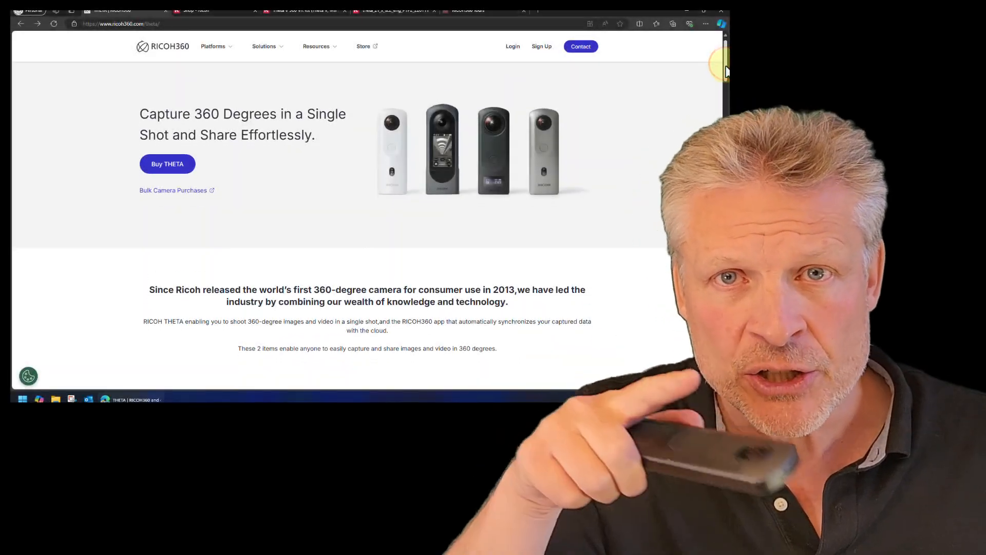
{"action": "scroll", "scroll_direction": "down", "scroll_amount": 3}
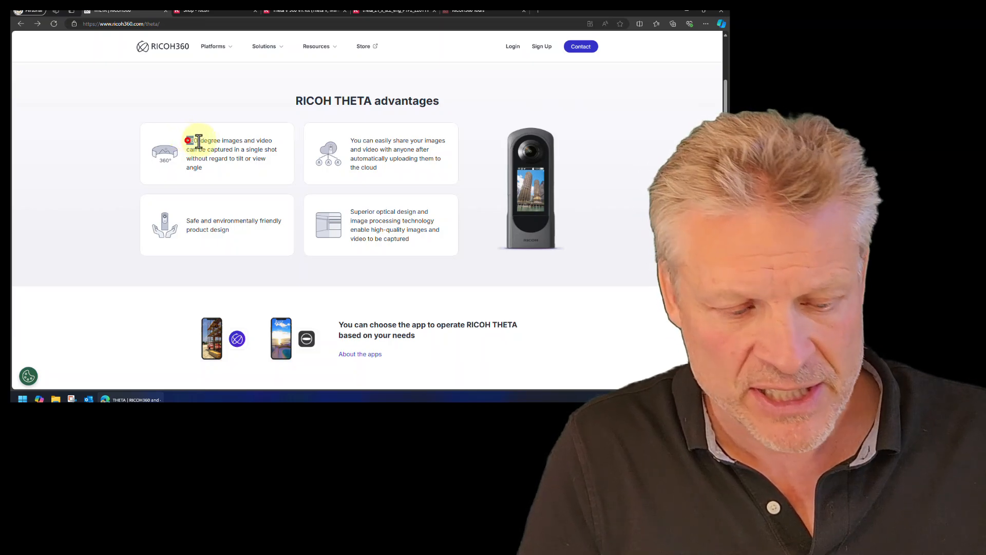
{"action": "left_click_drag", "start_coordinate": [186, 141], "coordinate": [273, 141]}
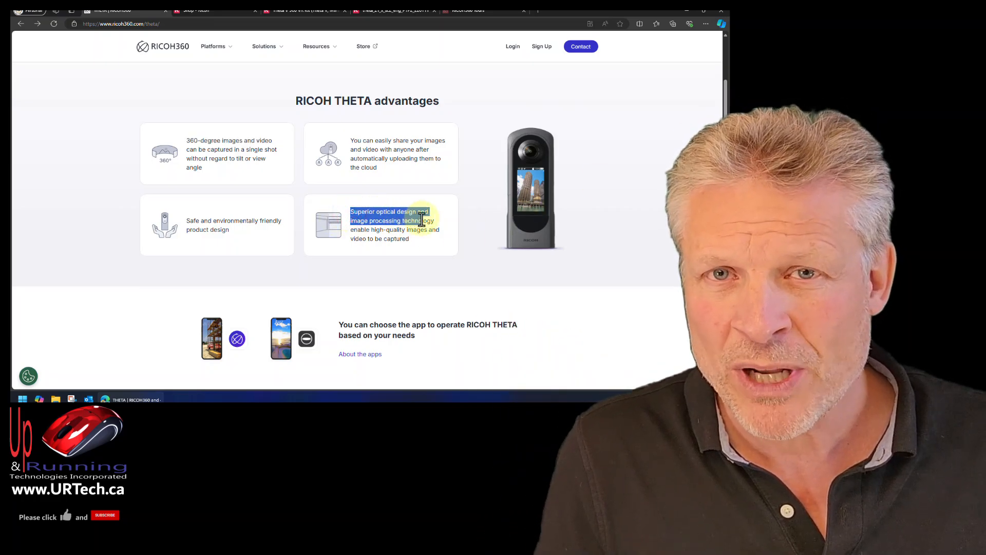
{"action": "left_click_drag", "start_coordinate": [422, 220], "coordinate": [438, 249]}
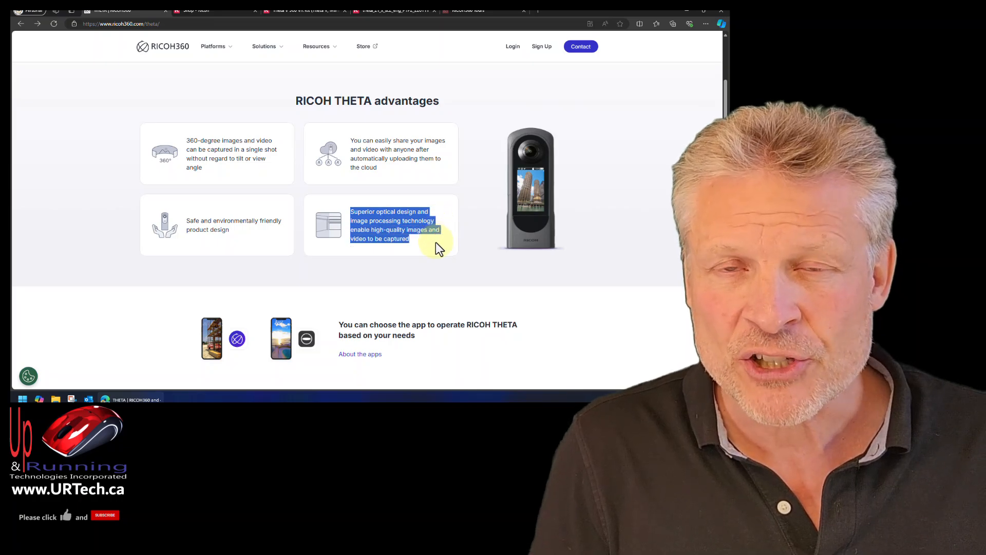
{"action": "mouse_move", "coordinate": [239, 60]}
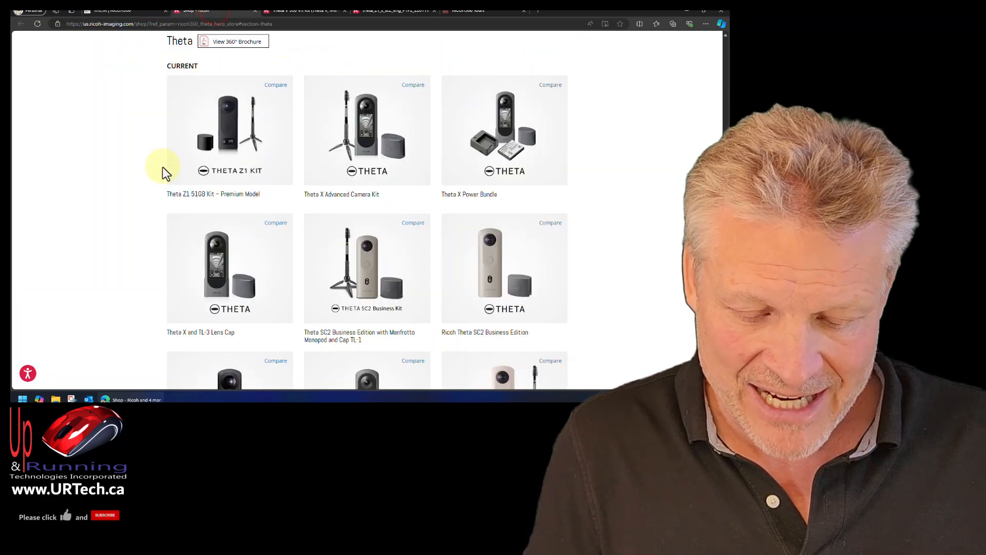
{"action": "double_click", "coordinate": [184, 195]}
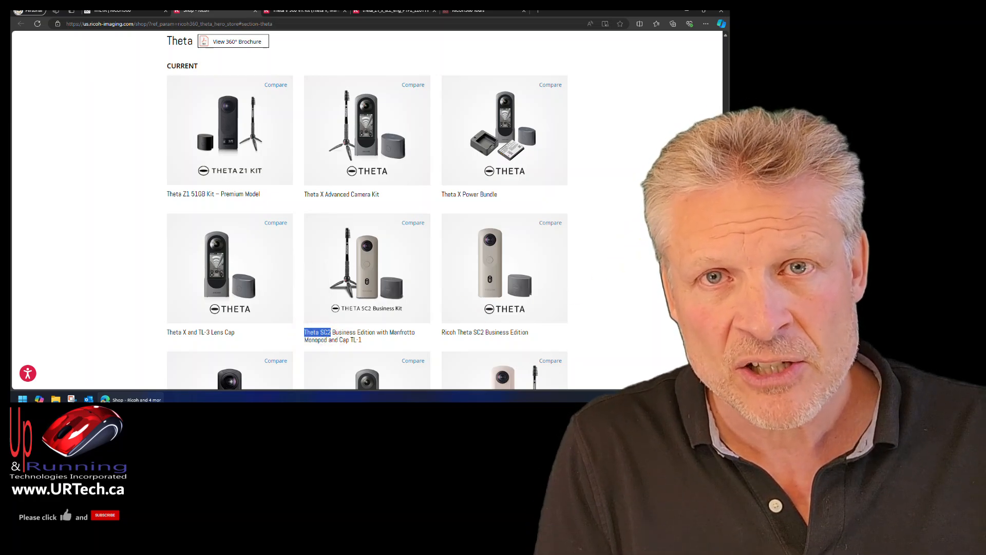
{"action": "scroll", "scroll_direction": "down", "scroll_amount": 3}
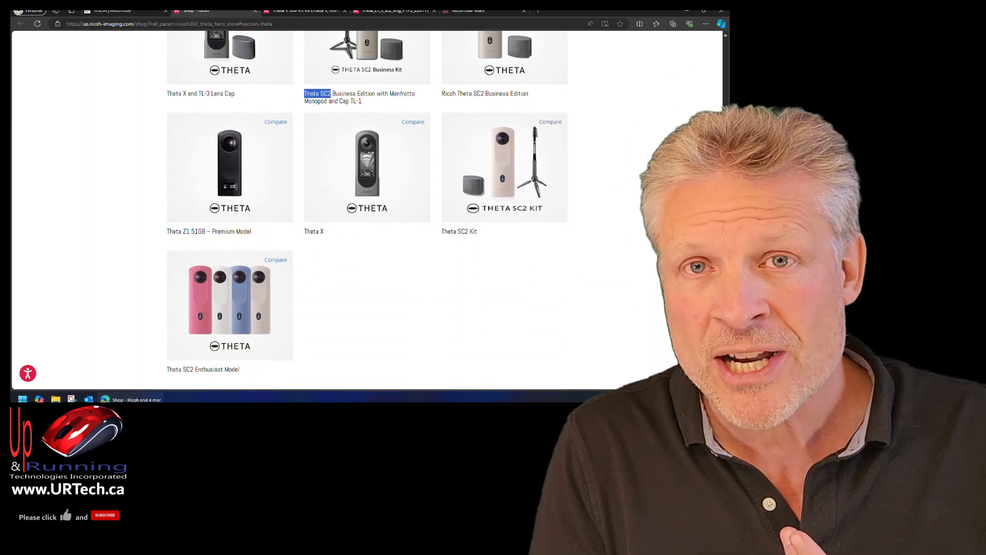
{"action": "scroll", "scroll_direction": "down", "scroll_amount": 3}
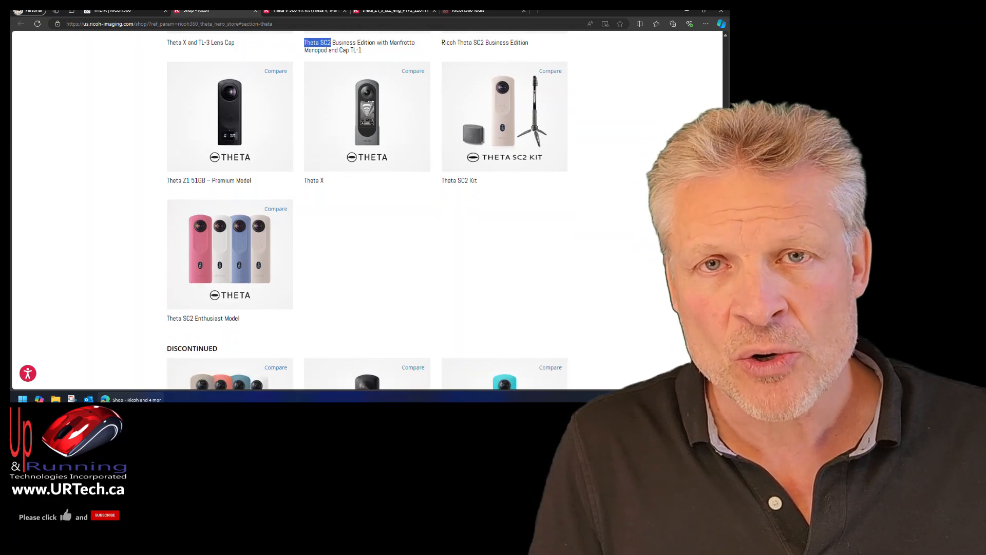
{"action": "scroll", "scroll_direction": "down", "scroll_amount": 3}
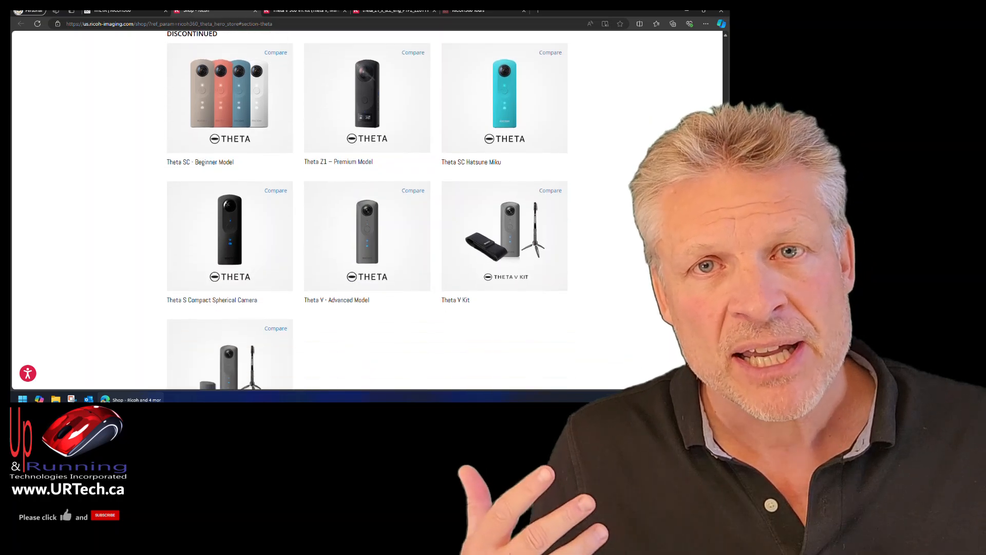
{"action": "scroll", "scroll_direction": "down", "scroll_amount": 3}
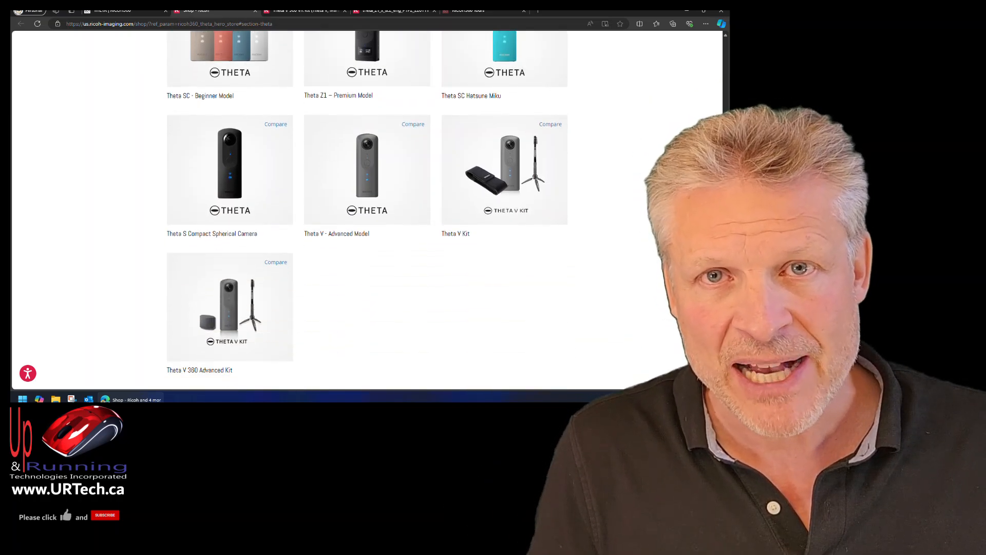
{"action": "left_click", "coordinate": [391, 10]}
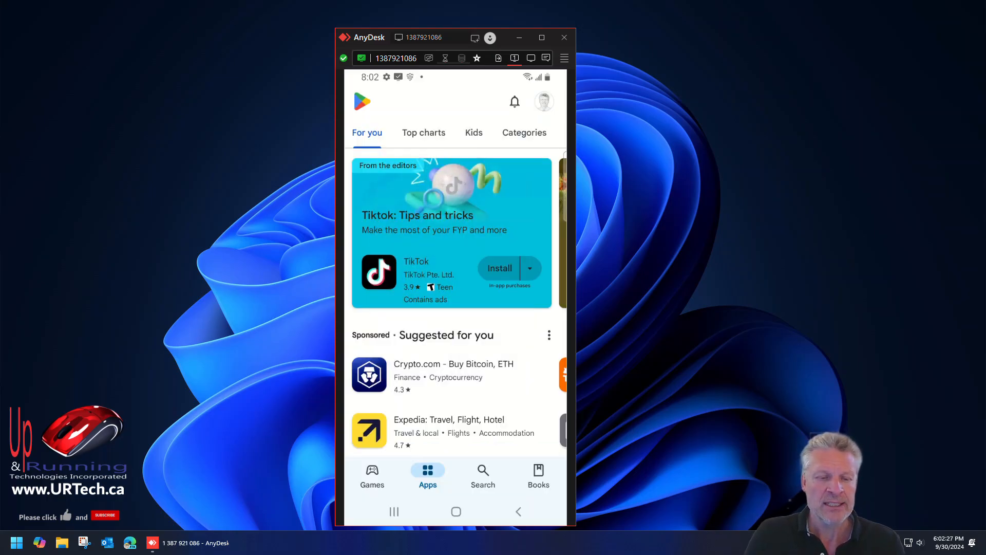
- Search the Play Store for 'theta ricoh' to find the installed RICOH THETA app
{"action": "left_click", "coordinate": [483, 475]}
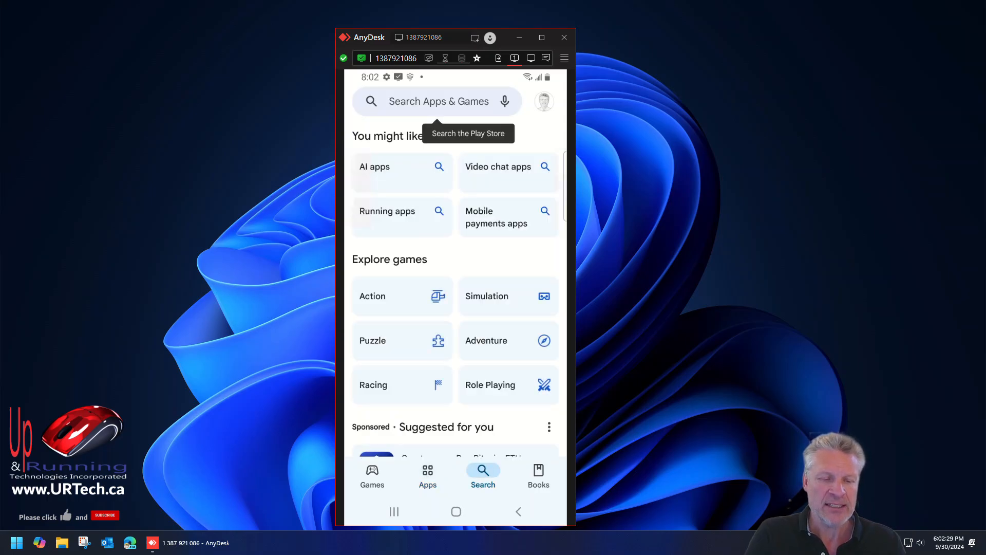
{"action": "type", "text": "theta ricoh"}
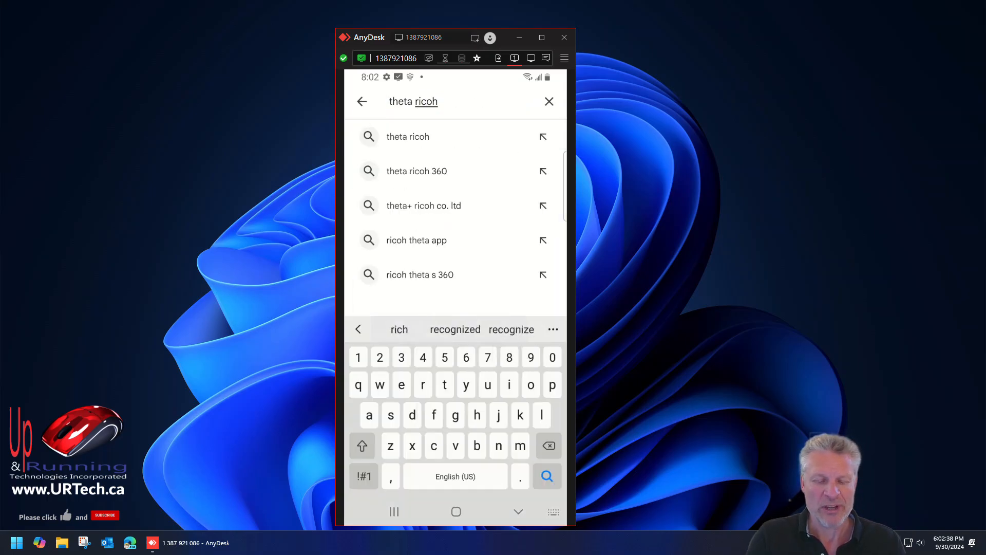
{"action": "left_click", "coordinate": [408, 136]}
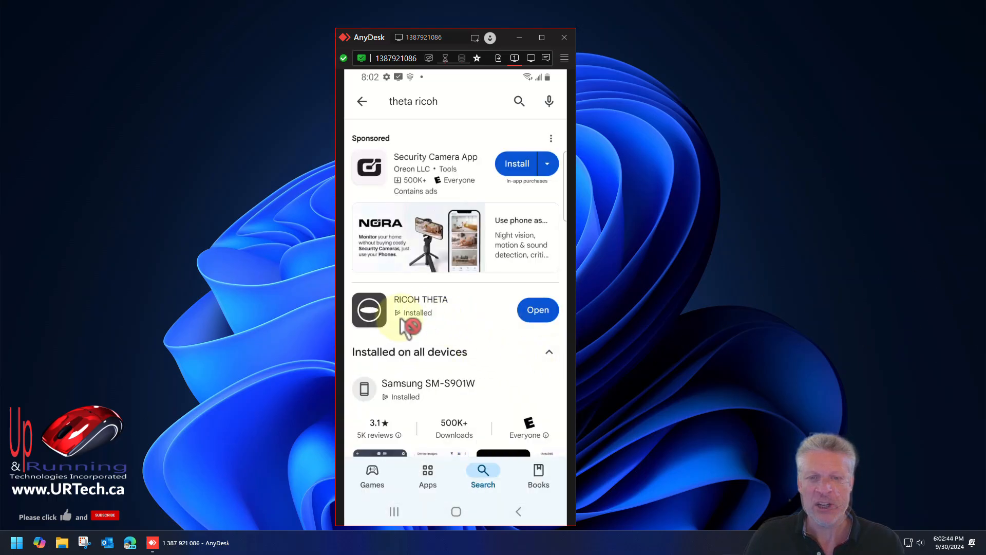
{"action": "mouse_move", "coordinate": [509, 324]}
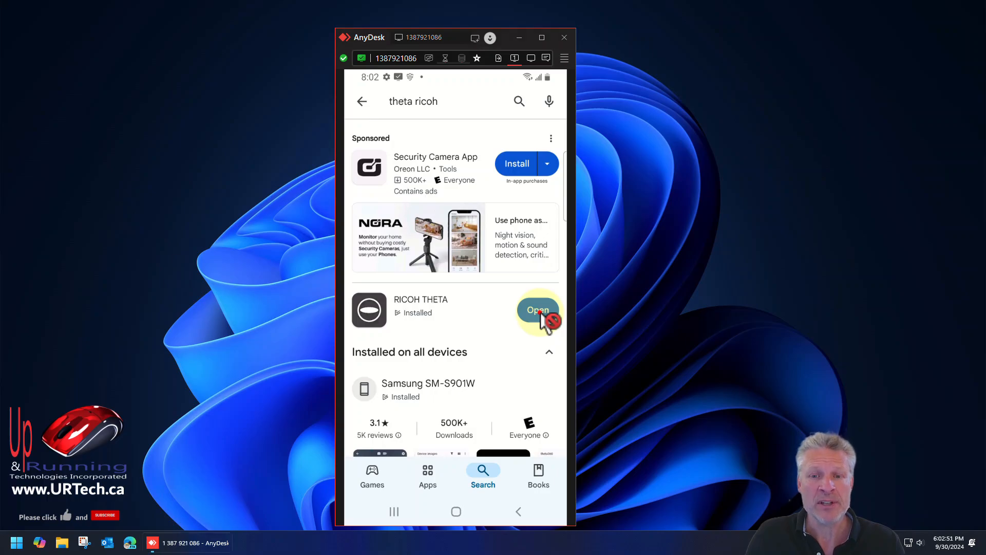
- Launch RICOH THETA, accept its terms of use and acknowledge the location notice
{"action": "left_click", "coordinate": [538, 310]}
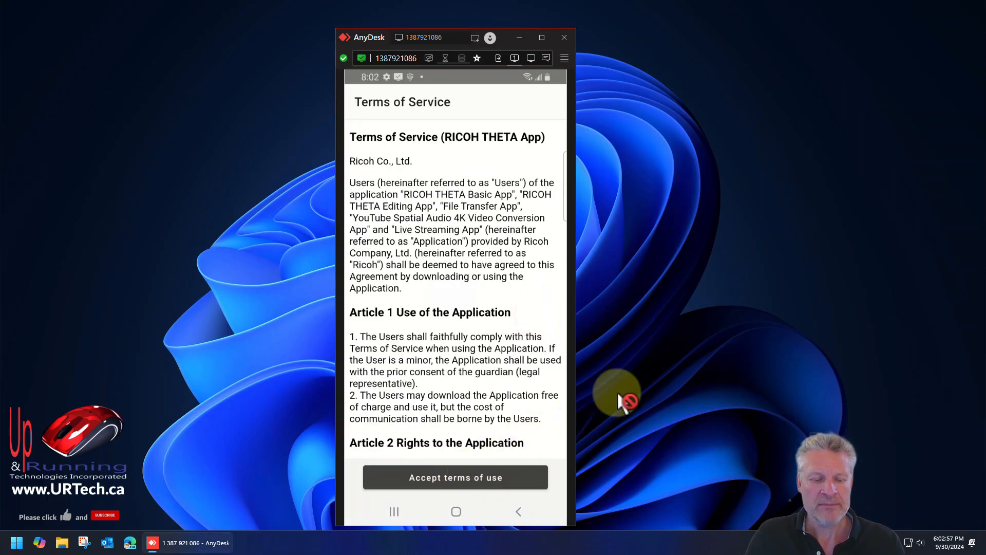
{"action": "left_click", "coordinate": [454, 477]}
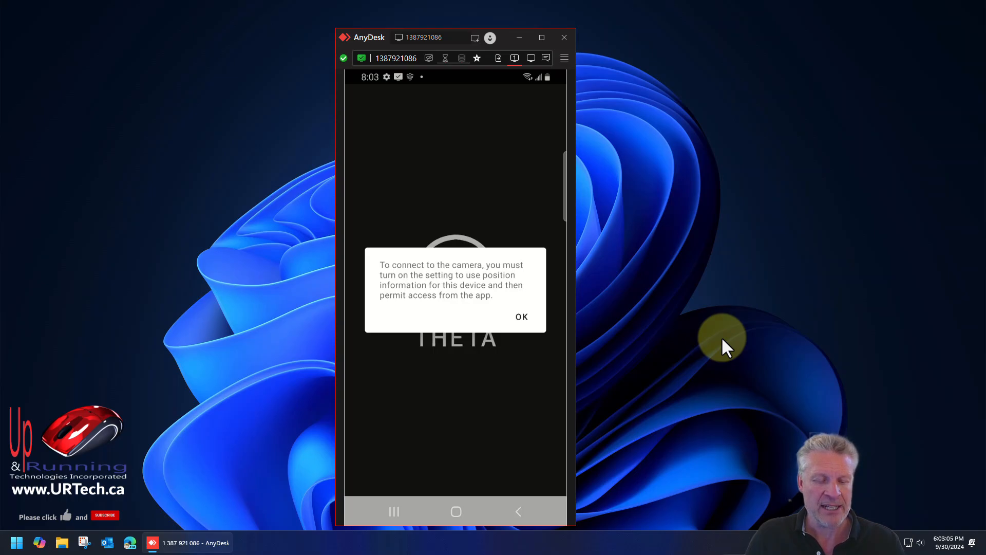
{"action": "left_click", "coordinate": [522, 316]}
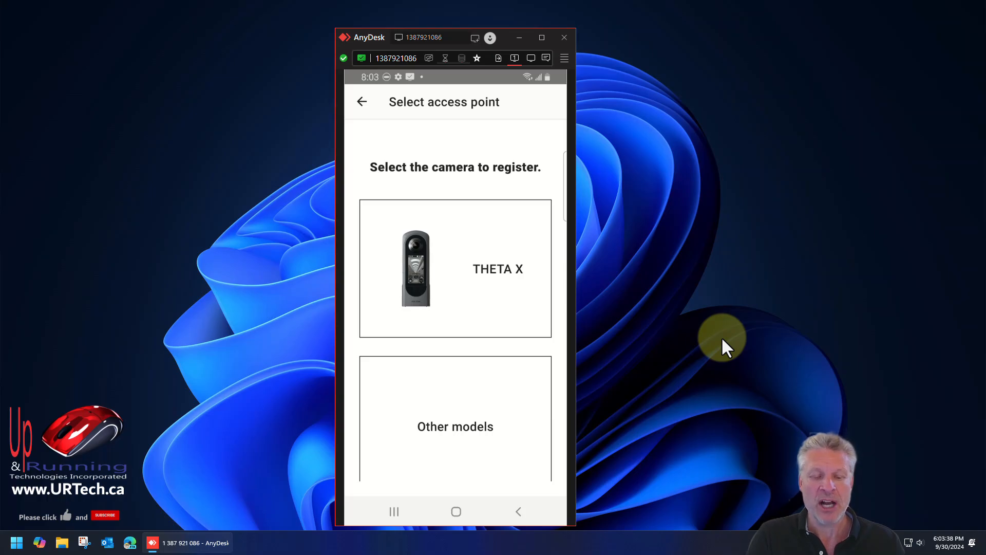
- Go to Select access point to reach the serial-number registration screen
{"action": "left_click", "coordinate": [454, 268]}
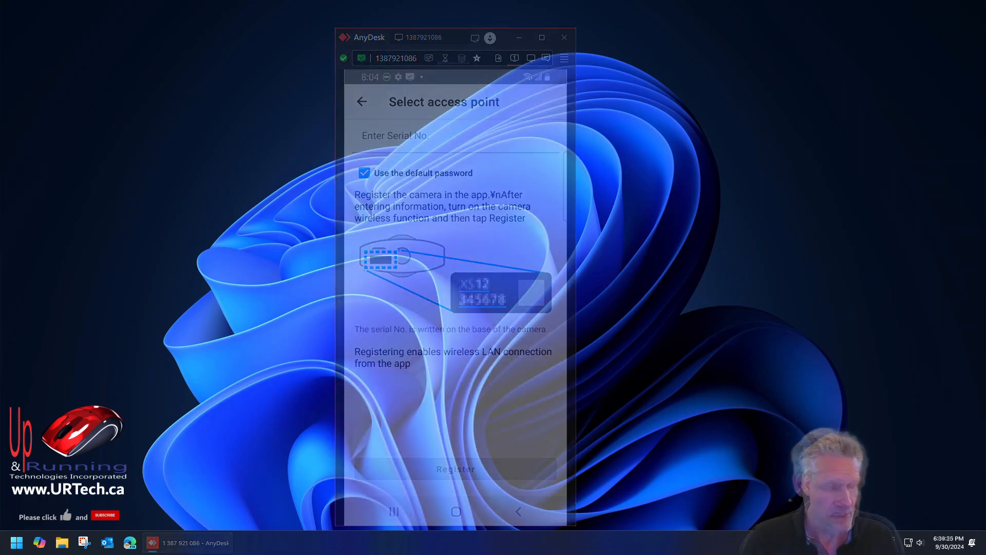
{"action": "left_click", "coordinate": [563, 37]}
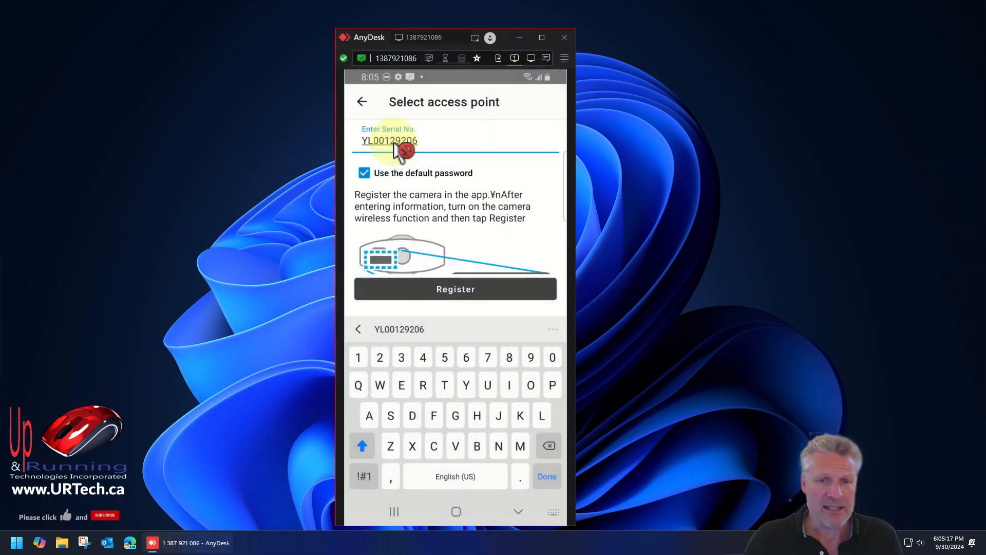
{"action": "left_click", "coordinate": [564, 38]}
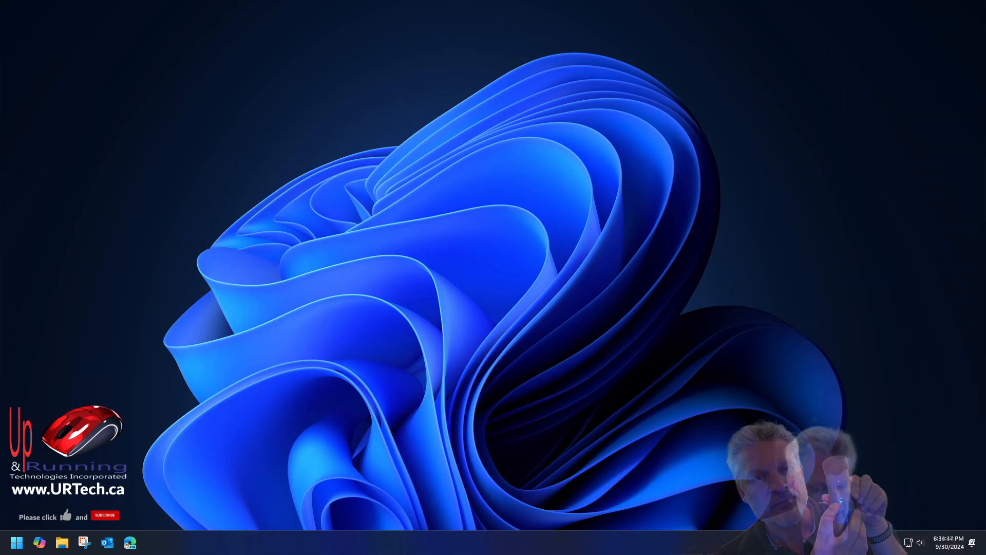
{"action": "left_click", "coordinate": [492, 486]}
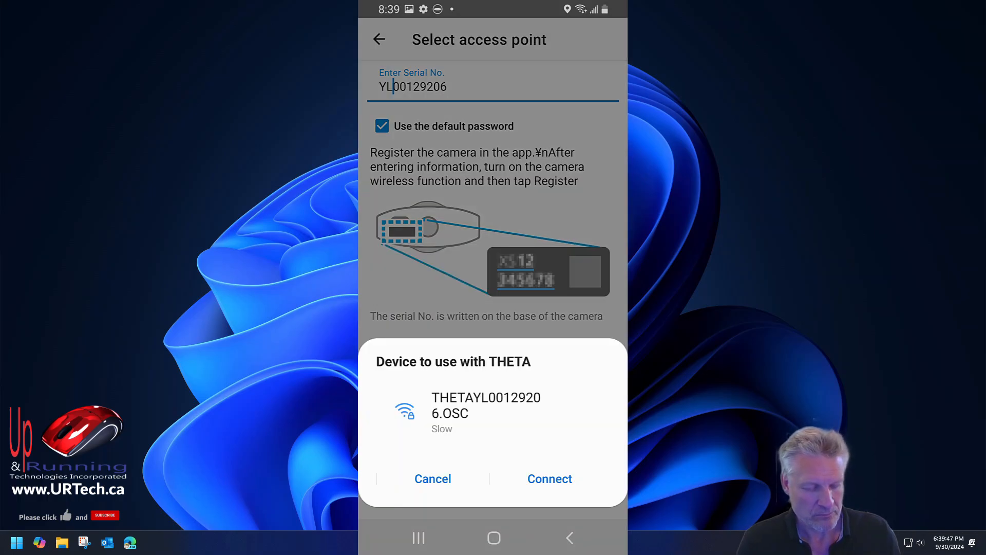
- Connect the phone to the camera's THETA wireless network
{"action": "left_click", "coordinate": [549, 479]}
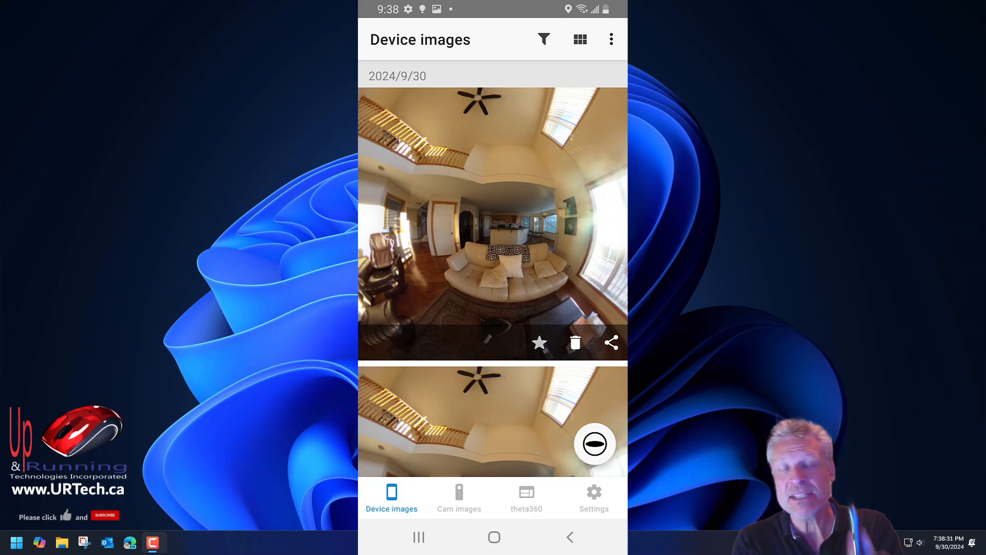
- Close the mirrored phone window, leaving the desktop showing
{"action": "left_click", "coordinate": [610, 342]}
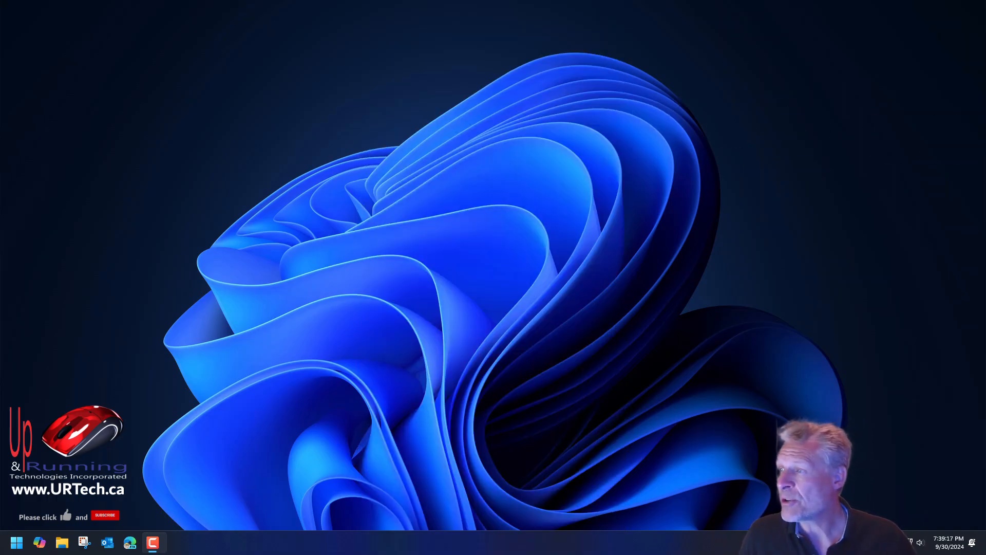
- Find the RICOH360 Tours site and submit a free account sign-up
{"action": "type", "text": "ricoh360 tours"}
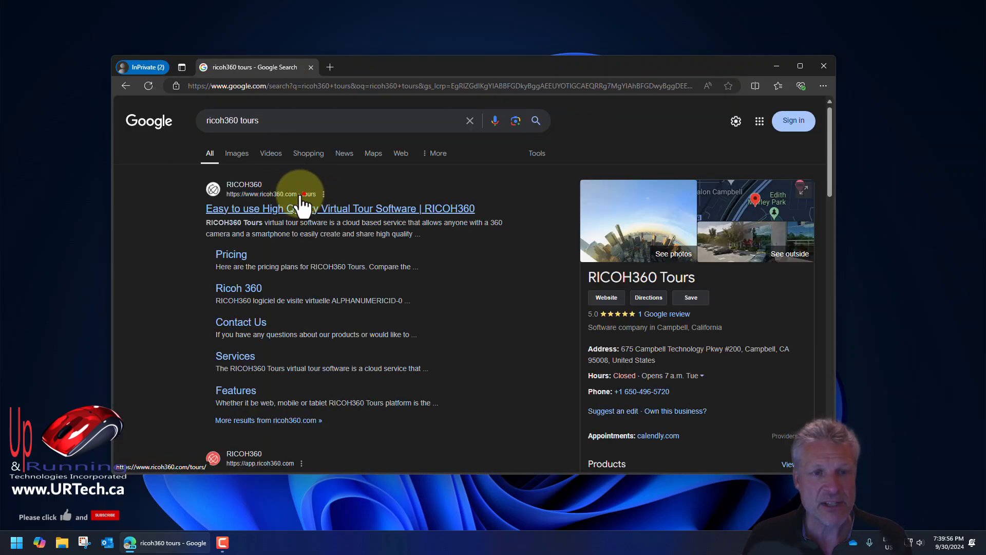
{"action": "left_click", "coordinate": [340, 209]}
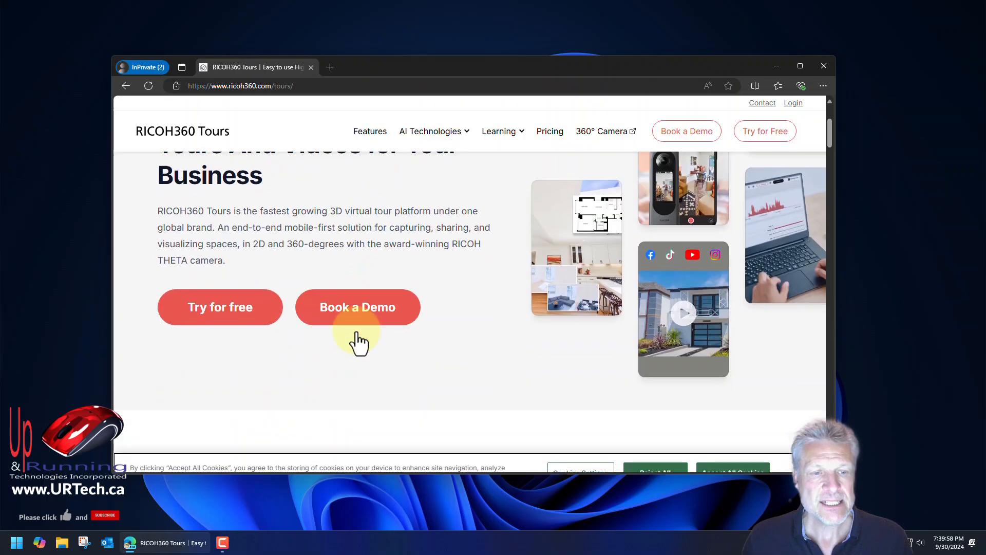
{"action": "left_click", "coordinate": [220, 307]}
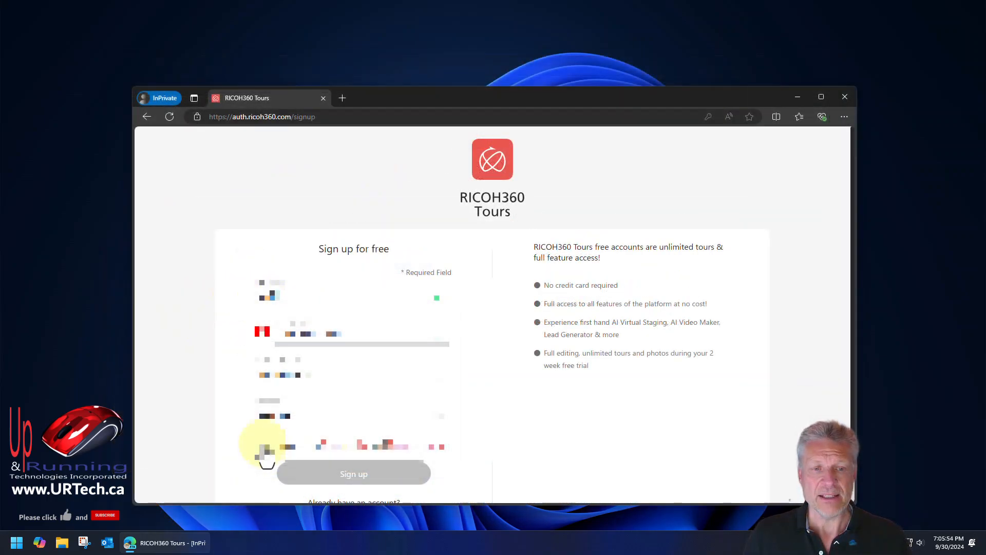
{"action": "left_click", "coordinate": [354, 473]}
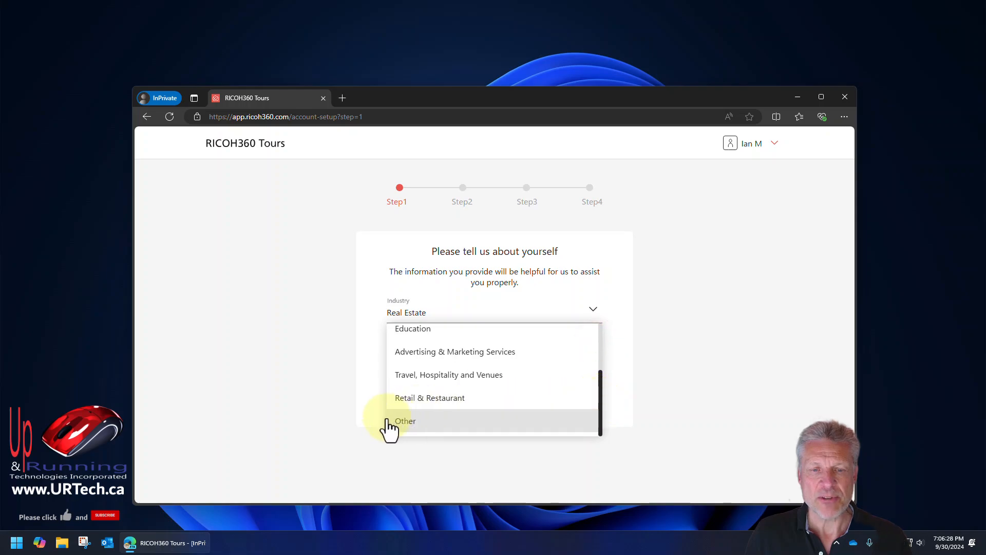
- Answer the setup questions: choose the industry and confirm owning a RICOH THETA camera
{"action": "left_click", "coordinate": [404, 422]}
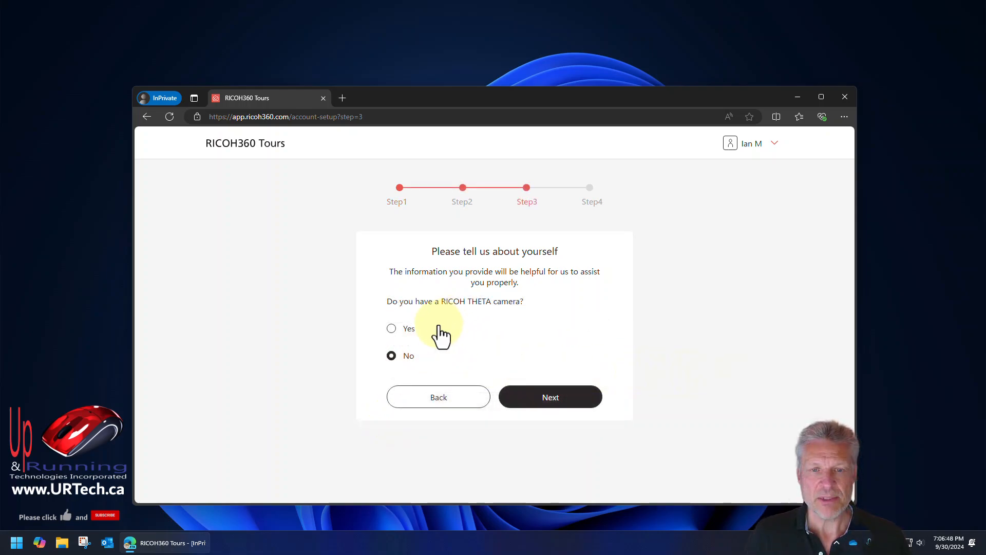
{"action": "left_click", "coordinate": [391, 328]}
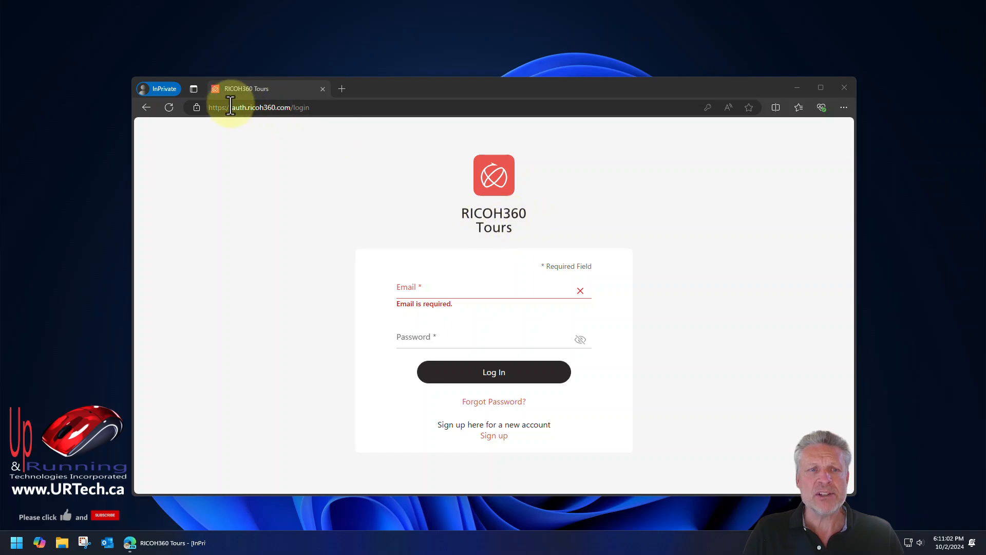
- Enter the login email on the RICOH360 Tours login page
{"action": "left_click", "coordinate": [258, 107]}
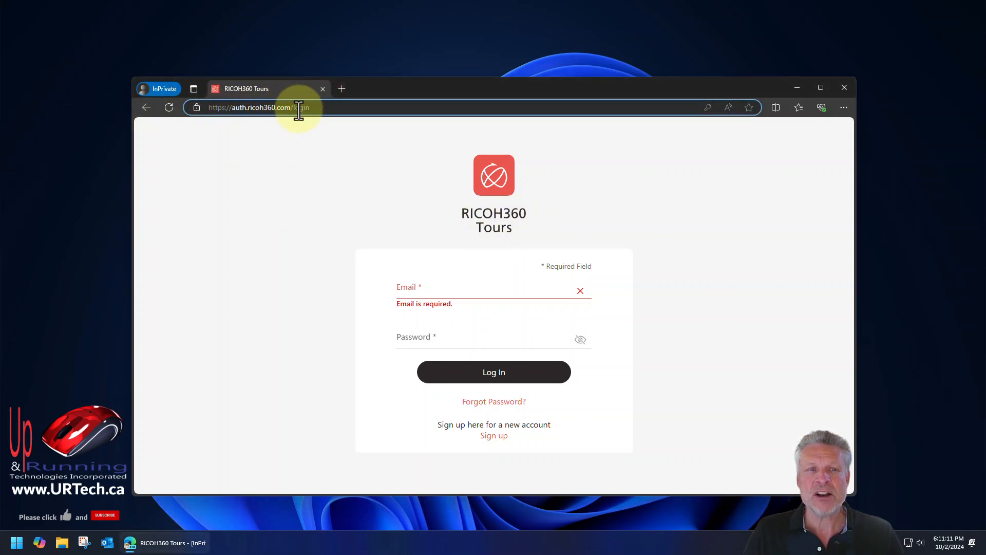
{"action": "mouse_move", "coordinate": [403, 261]}
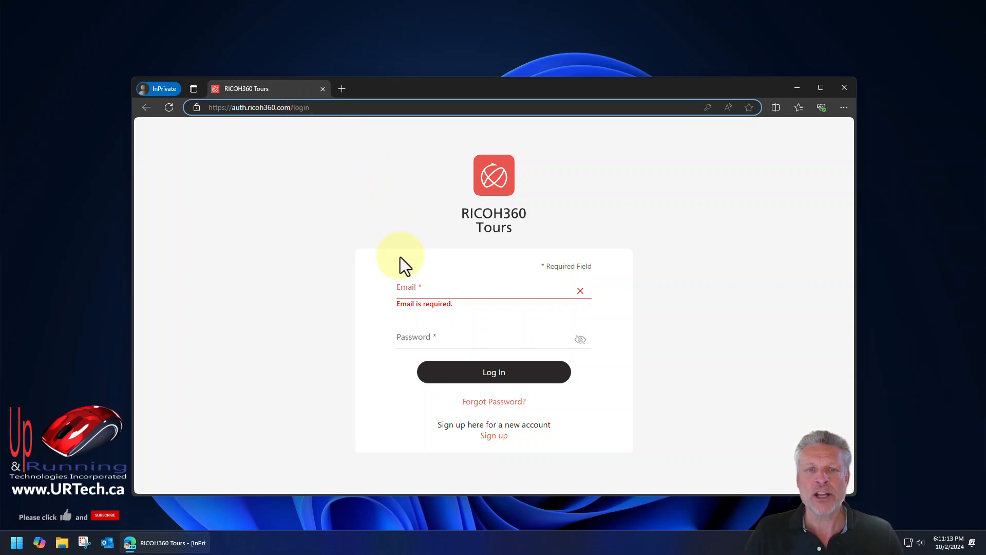
{"action": "left_click", "coordinate": [428, 287]}
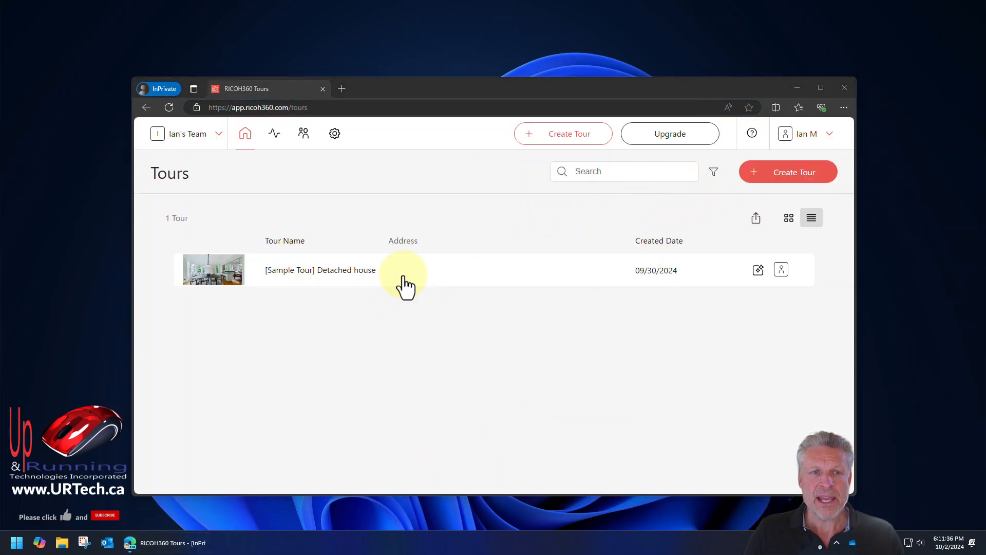
{"action": "left_click", "coordinate": [129, 543]}
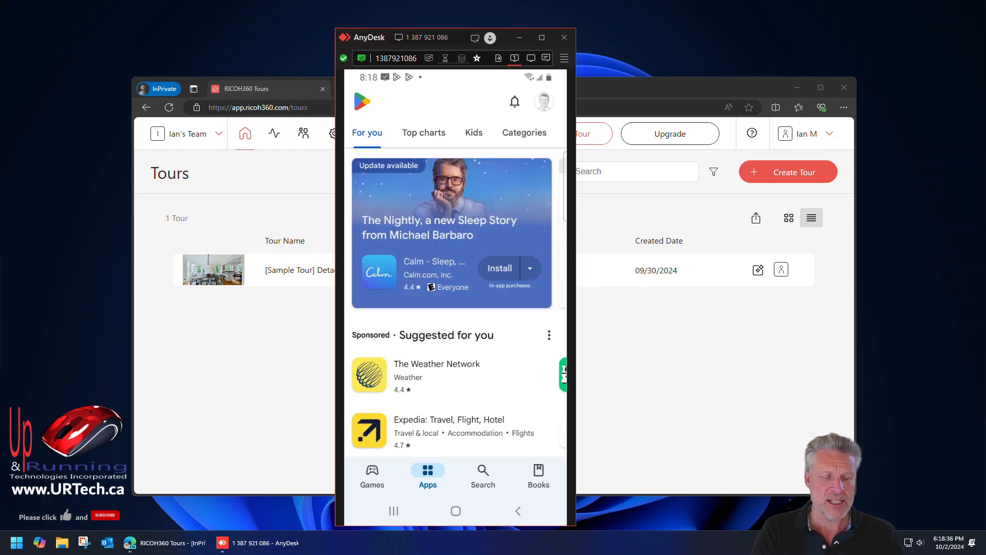
- Search the Play Store for 'ricoh tours' and launch the installed RICOH360 Tours app
{"action": "left_click", "coordinate": [483, 472]}
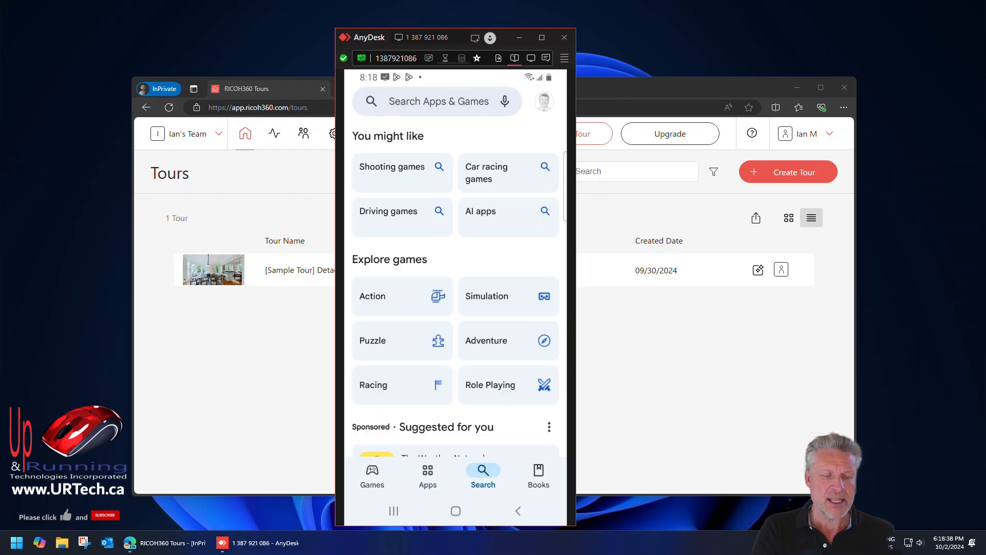
{"action": "left_click", "coordinate": [438, 102]}
{"action": "type", "text": "ricoh tours"}
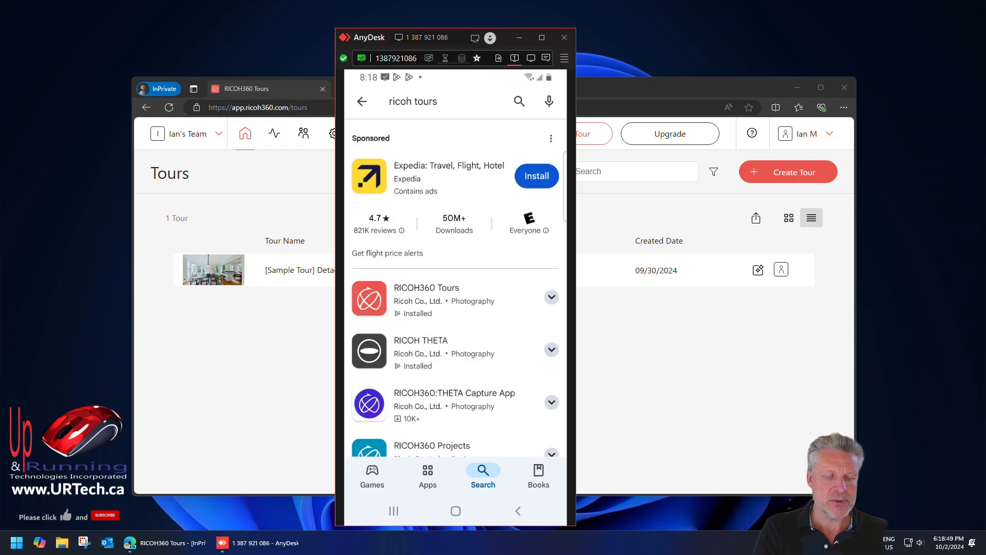
{"action": "left_click", "coordinate": [427, 297]}
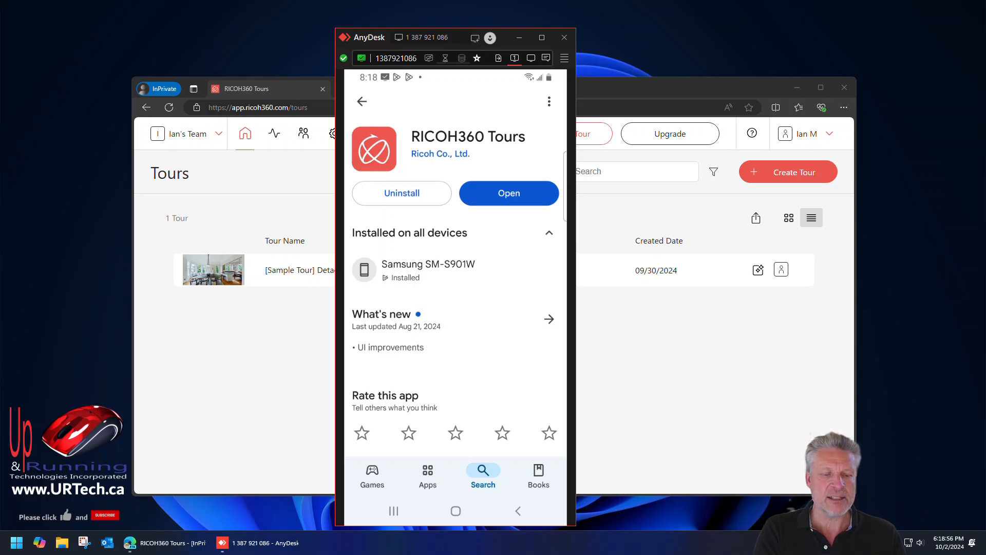
{"action": "left_click", "coordinate": [508, 193]}
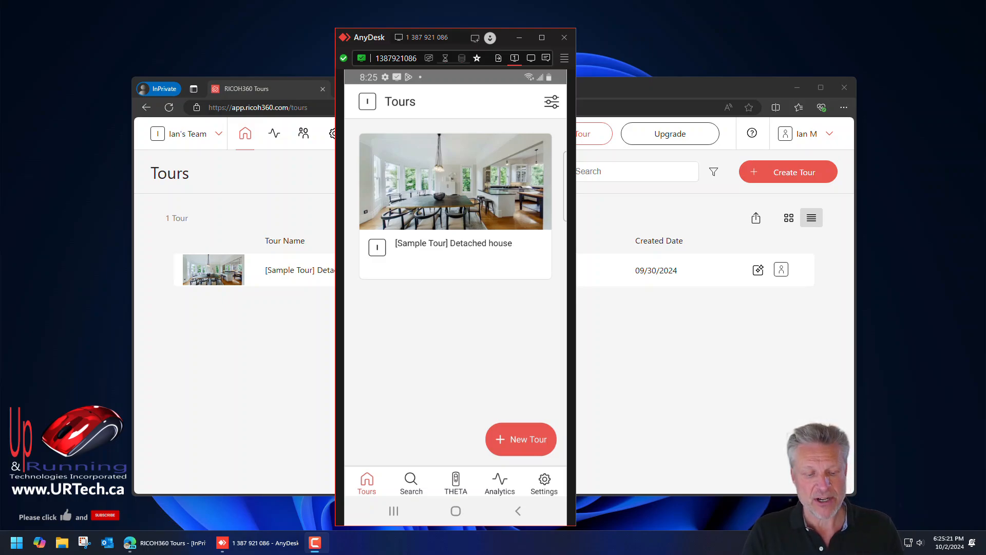
- Switch the mobile app to the THETA section, which reports no THETA registered
{"action": "left_click", "coordinate": [456, 483]}
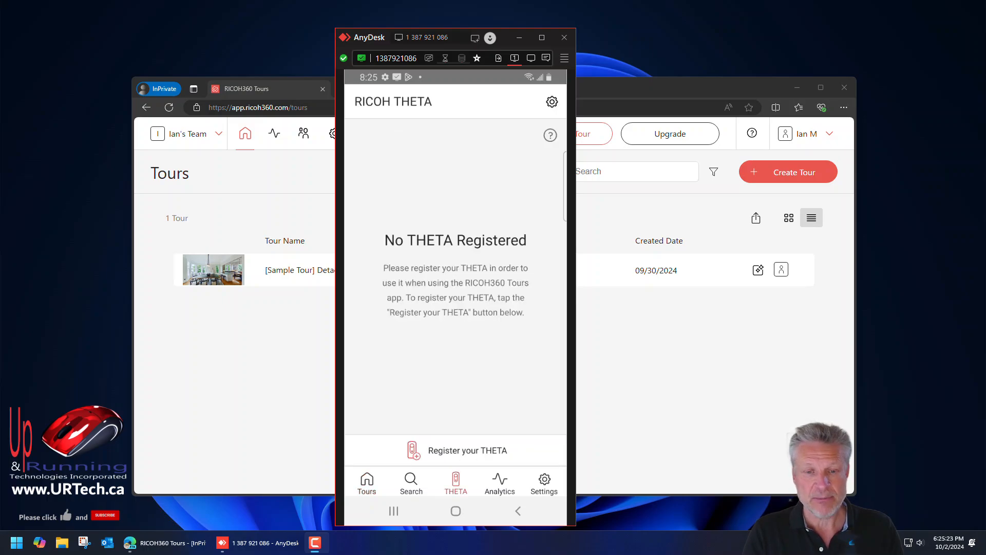
{"action": "left_click", "coordinate": [467, 450]}
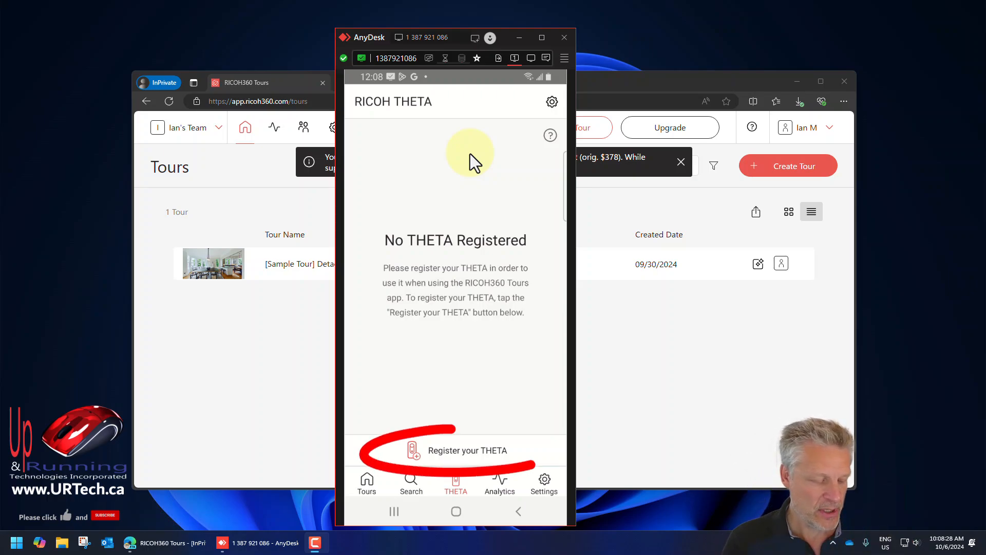
- Begin registering a THETA X camera through its power and wireless setup screens
{"action": "left_click", "coordinate": [467, 450]}
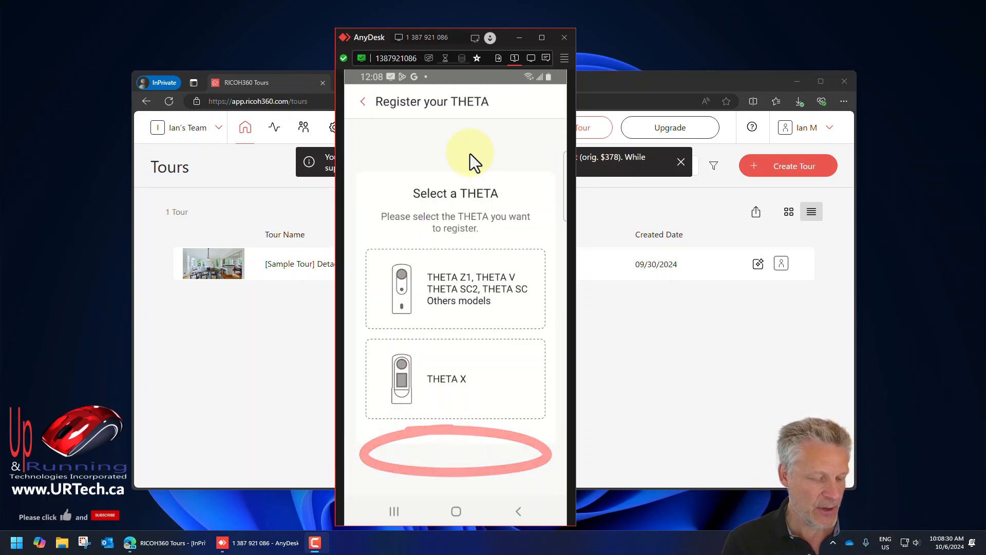
{"action": "left_click", "coordinate": [455, 287]}
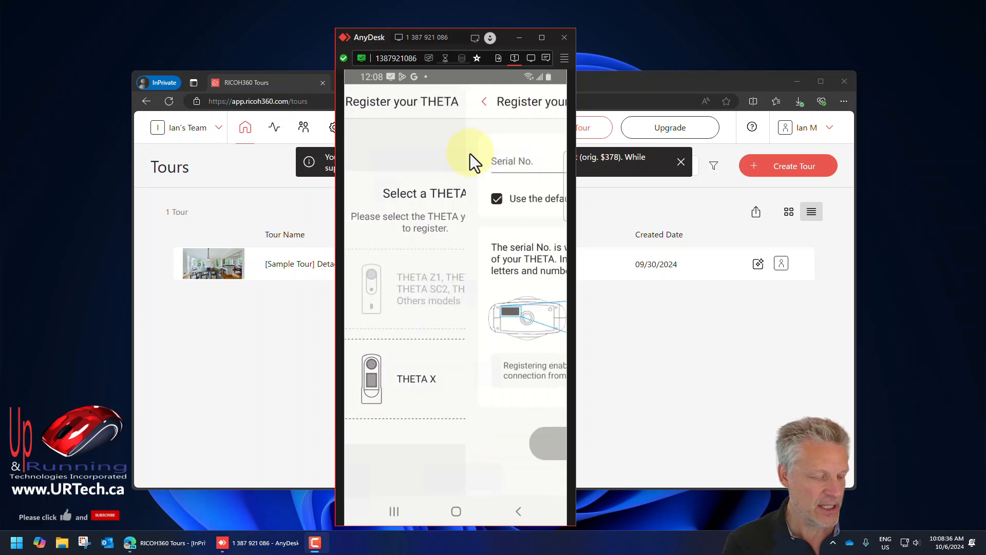
{"action": "left_click", "coordinate": [453, 161]}
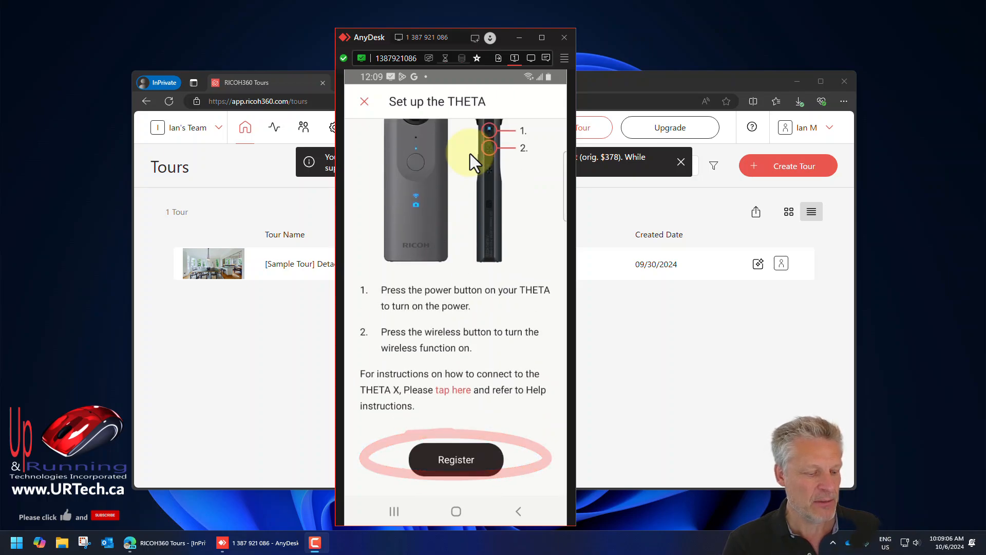
{"action": "left_click", "coordinate": [457, 459]}
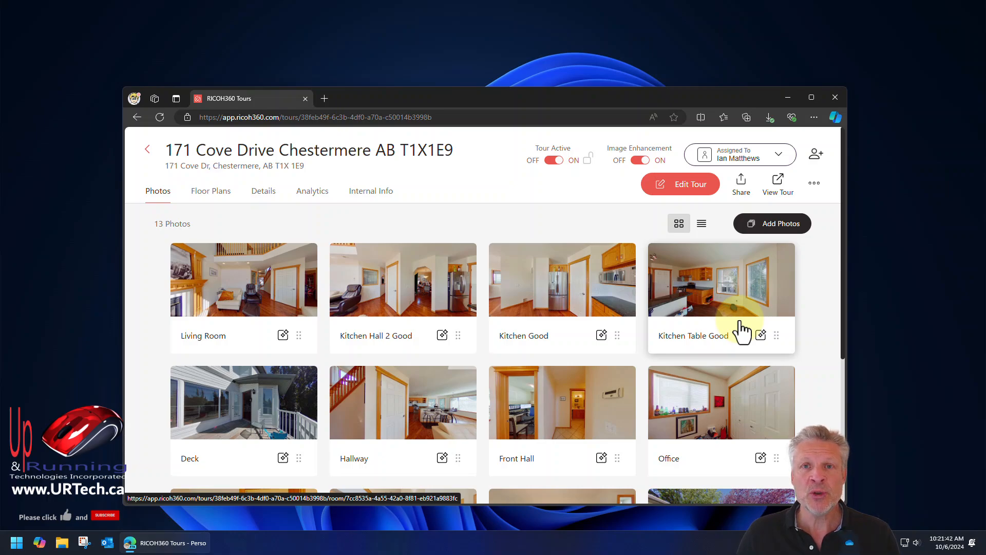
{"action": "mouse_move", "coordinate": [652, 279]}
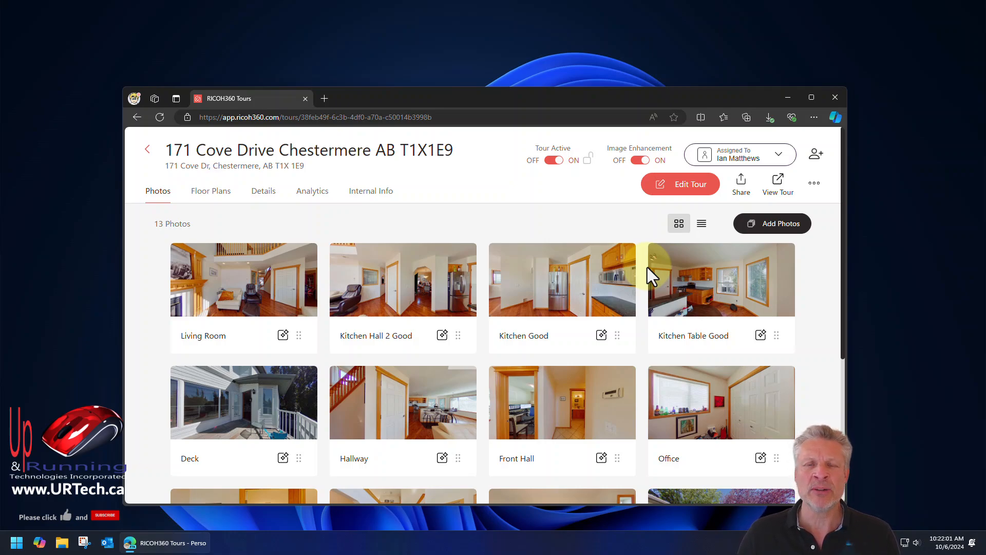
{"action": "mouse_move", "coordinate": [368, 293]}
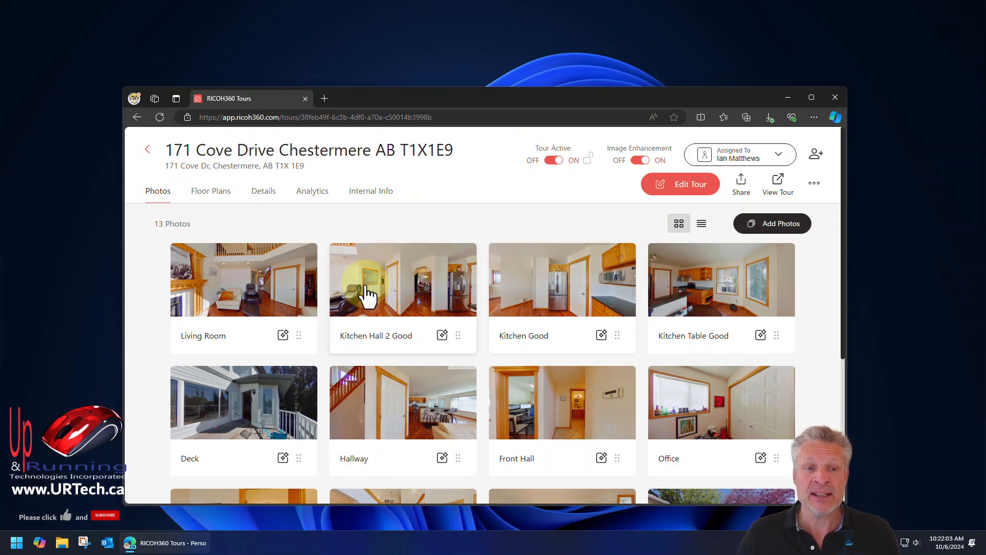
{"action": "mouse_move", "coordinate": [811, 99]}
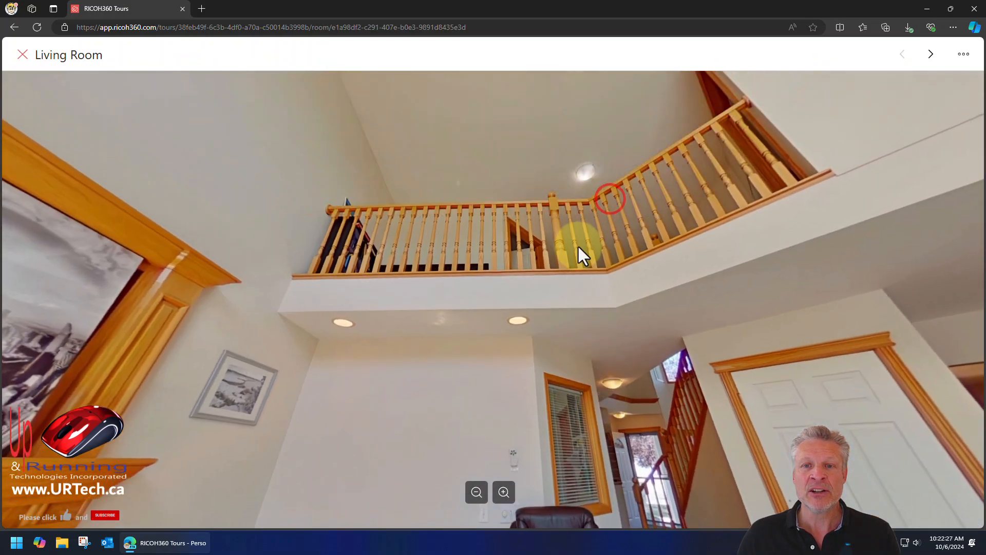
{"action": "left_click_drag", "start_coordinate": [579, 255], "coordinate": [579, 409]}
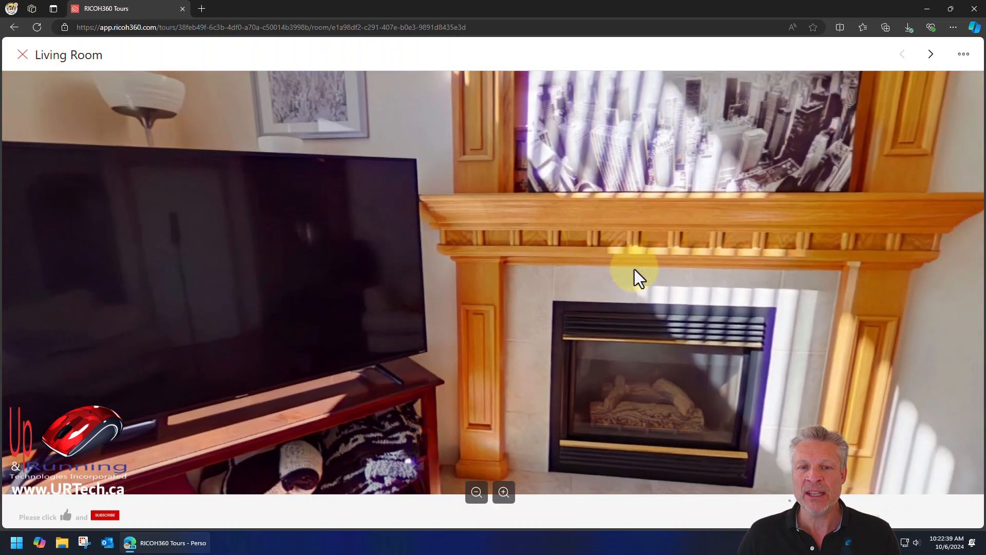
{"action": "left_click_drag", "start_coordinate": [635, 276], "coordinate": [343, 255]}
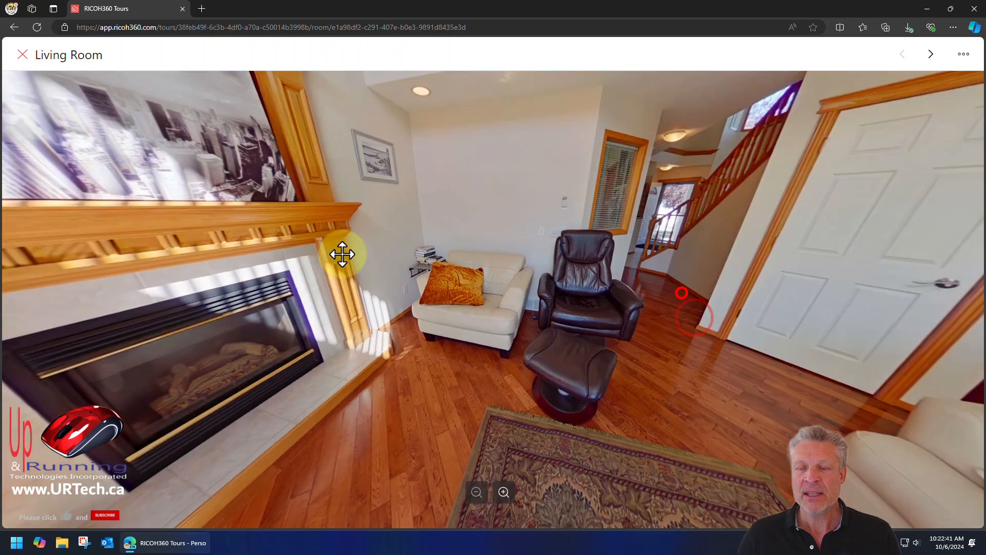
{"action": "left_click_drag", "start_coordinate": [343, 255], "coordinate": [618, 335]}
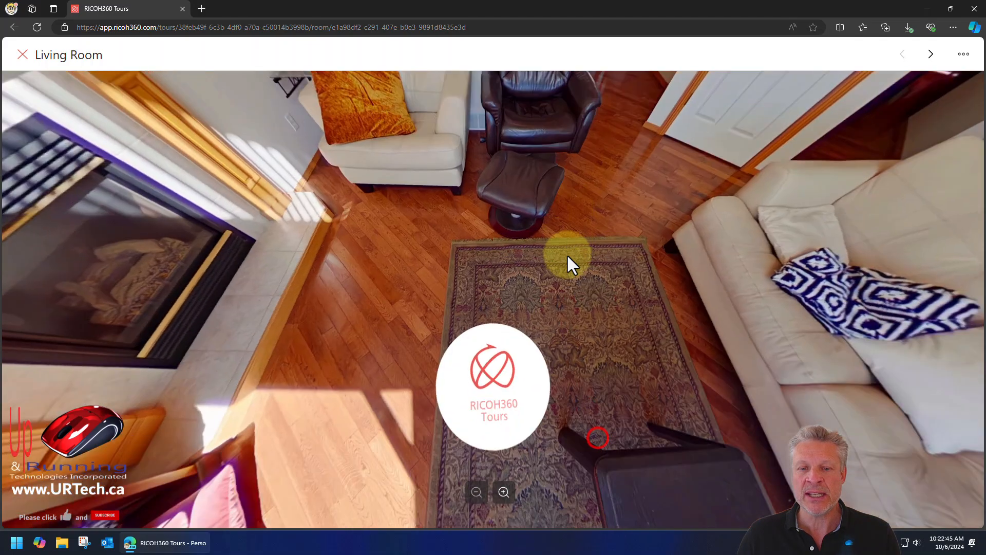
{"action": "left_click_drag", "start_coordinate": [569, 261], "coordinate": [578, 307]}
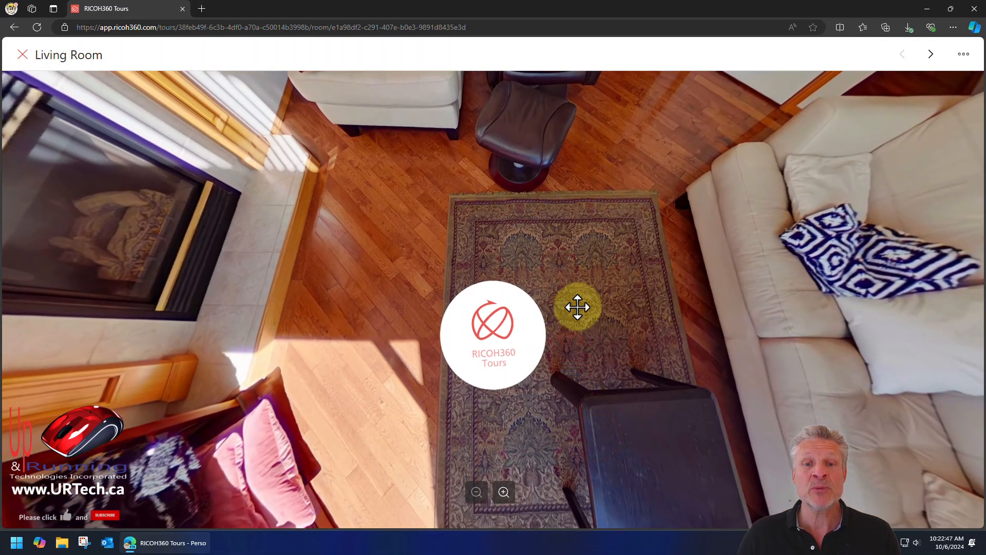
{"action": "left_click", "coordinate": [577, 307]}
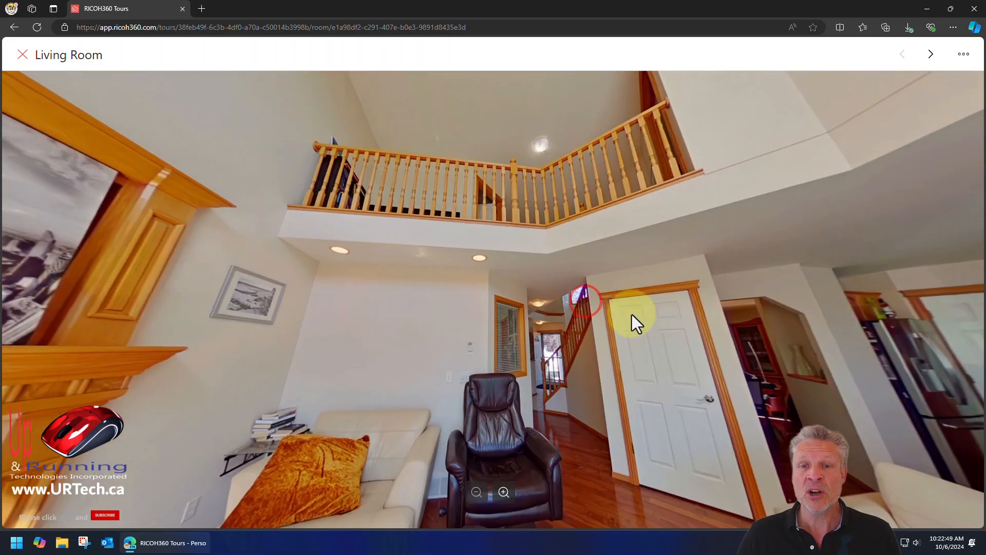
{"action": "left_click_drag", "start_coordinate": [635, 323], "coordinate": [390, 217]}
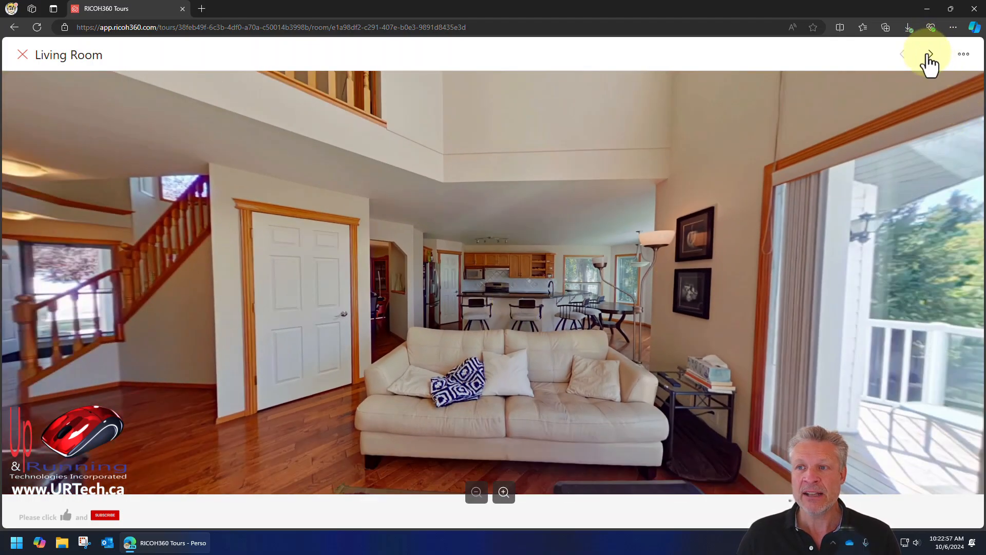
- Look around the Kitchen Hall 2 Good panorama, then return to the list and view Kitchen Good
{"action": "left_click", "coordinate": [930, 54]}
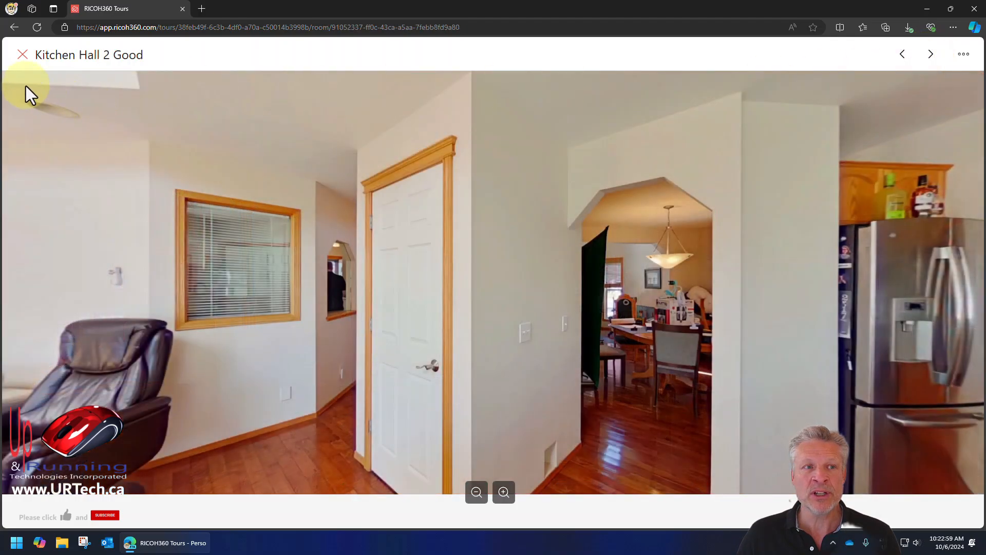
{"action": "mouse_move", "coordinate": [513, 263]}
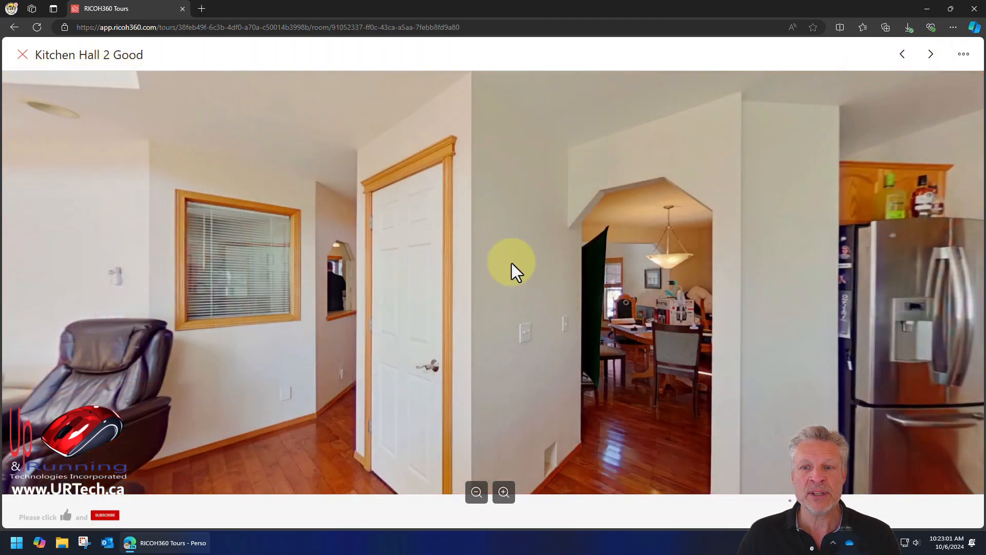
{"action": "left_click_drag", "start_coordinate": [512, 263], "coordinate": [304, 272]}
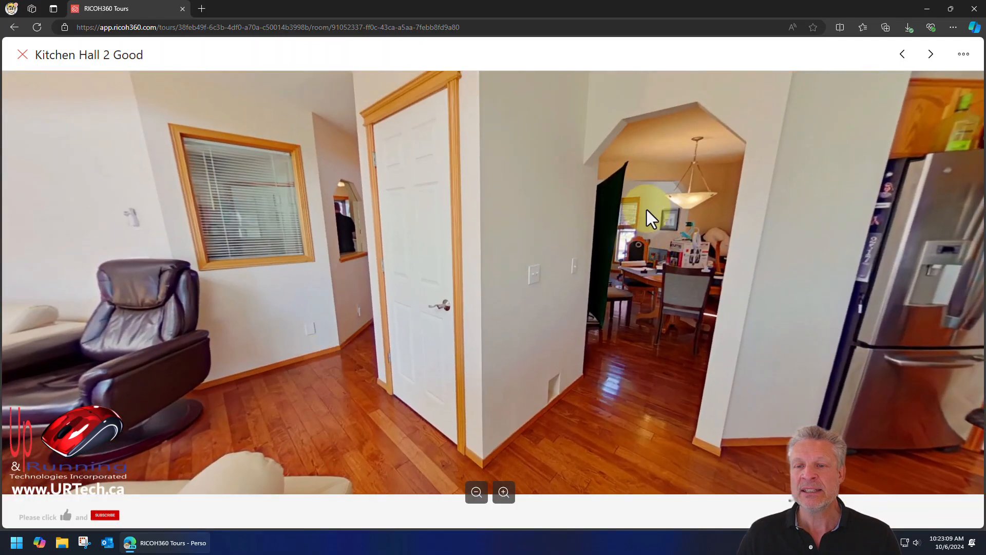
{"action": "mouse_move", "coordinate": [623, 192]}
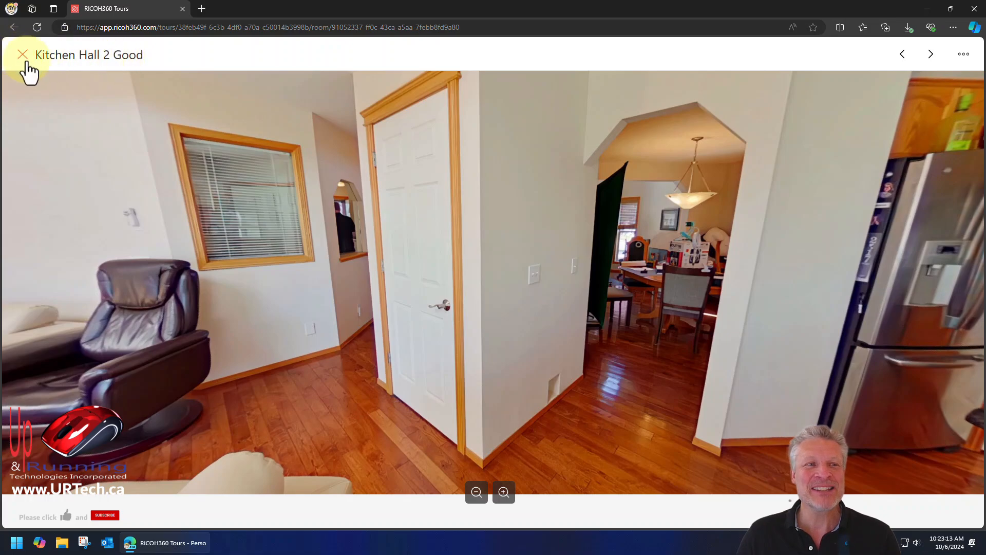
{"action": "left_click", "coordinate": [22, 54]}
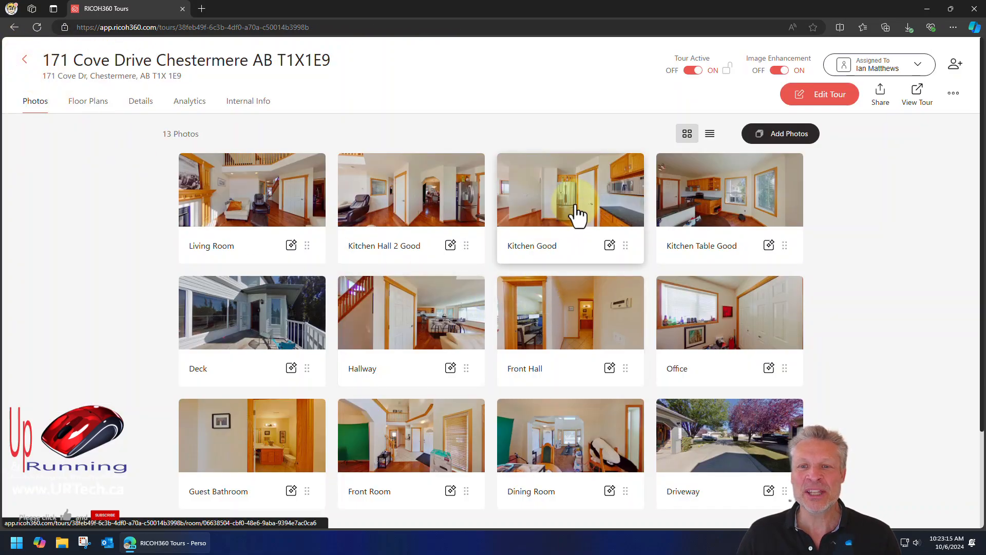
{"action": "left_click", "coordinate": [569, 190]}
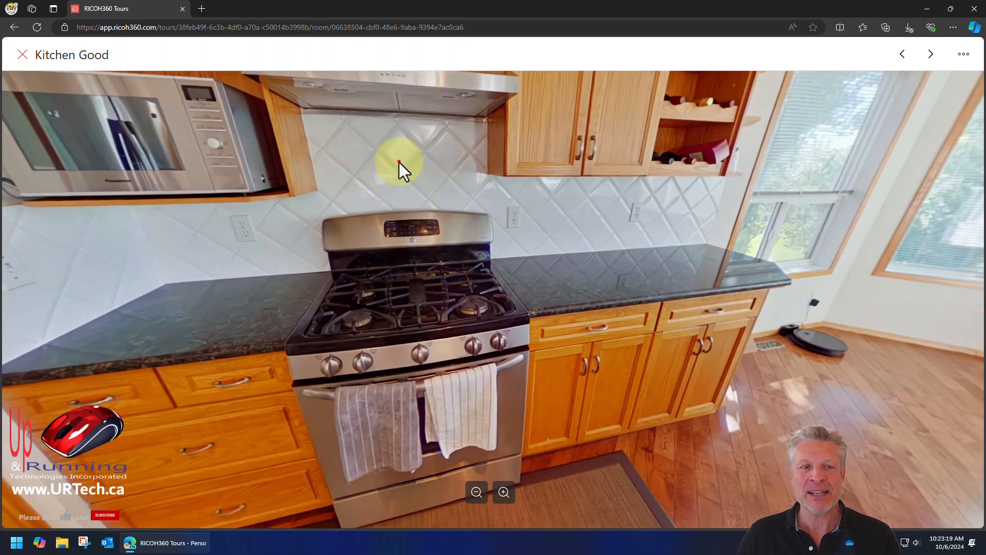
{"action": "left_click_drag", "start_coordinate": [400, 170], "coordinate": [711, 296]}
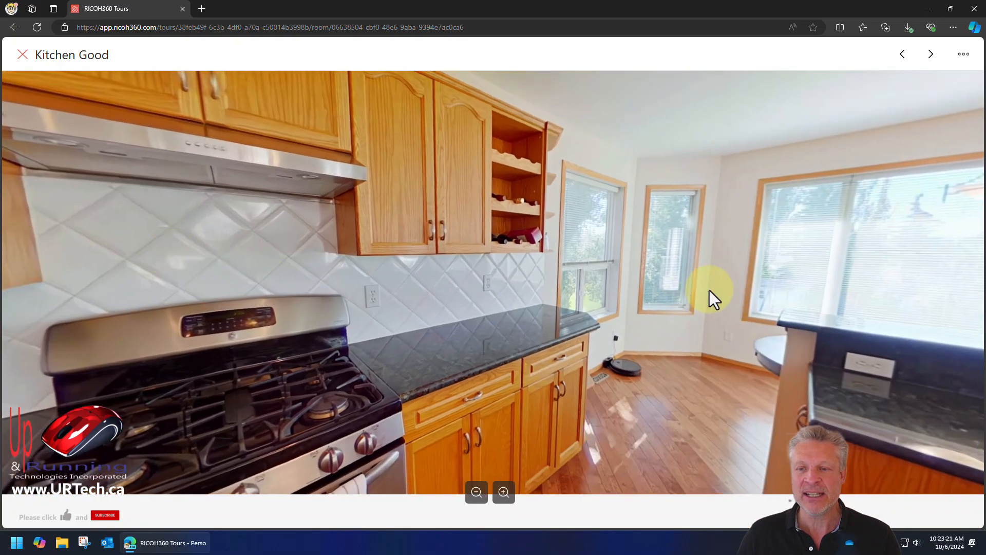
{"action": "left_click_drag", "start_coordinate": [712, 293], "coordinate": [535, 267]}
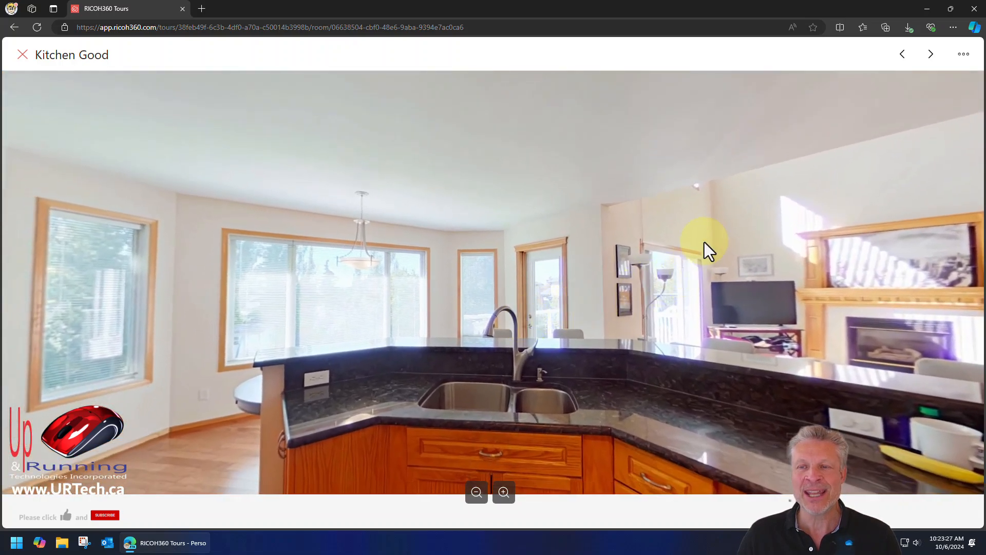
{"action": "mouse_move", "coordinate": [21, 55]}
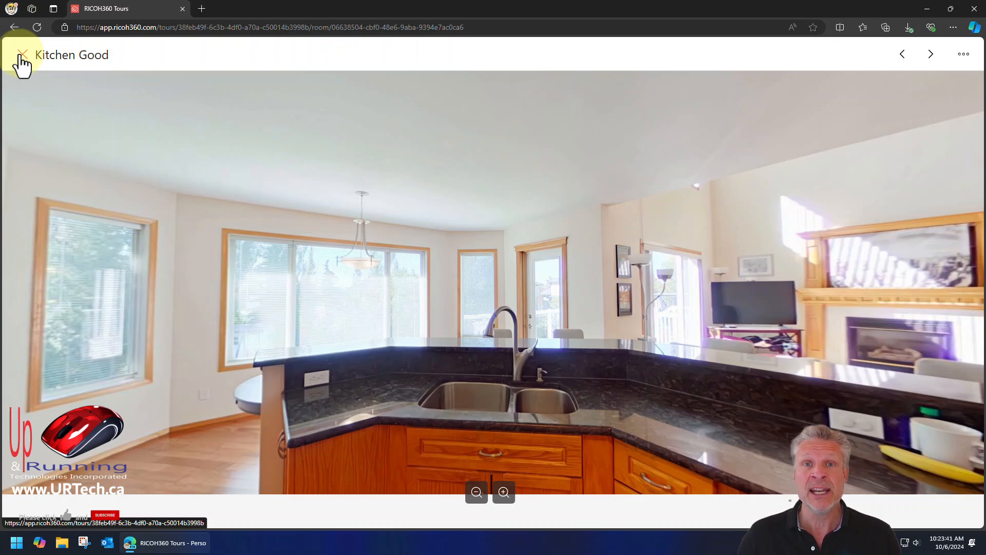
- Leave the Kitchen Good photo and show the Floor Plans list with the Main Floor plan
{"action": "left_click", "coordinate": [22, 55]}
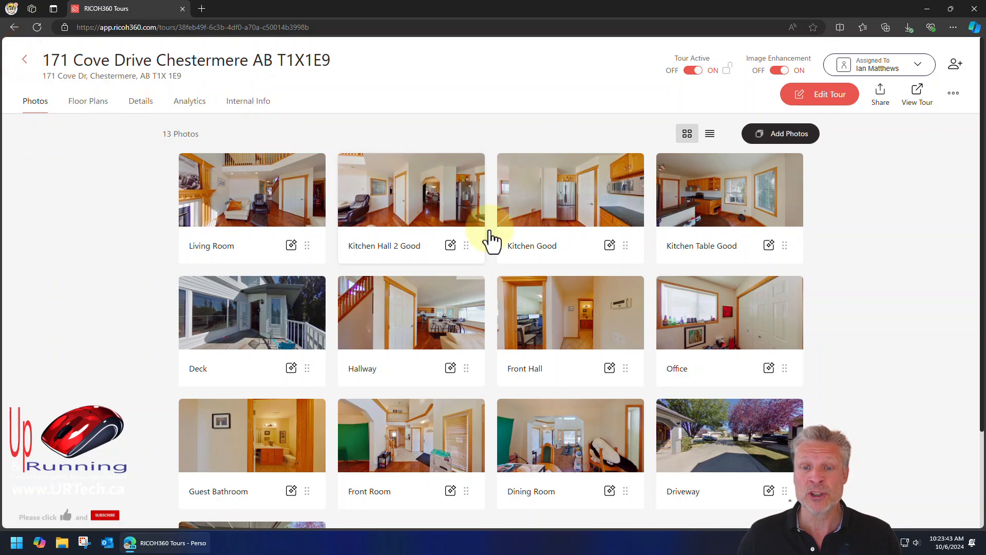
{"action": "mouse_move", "coordinate": [887, 258]}
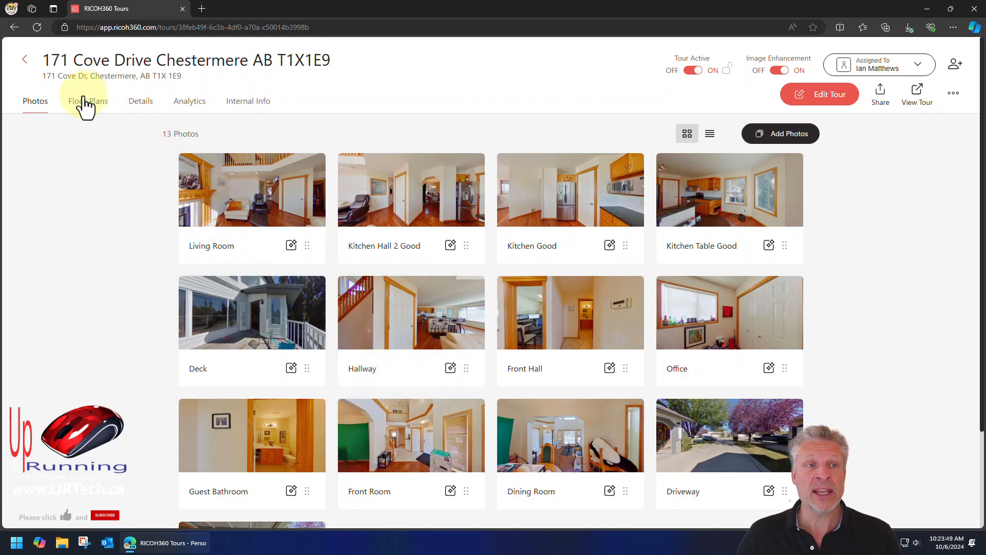
{"action": "mouse_move", "coordinate": [87, 100]}
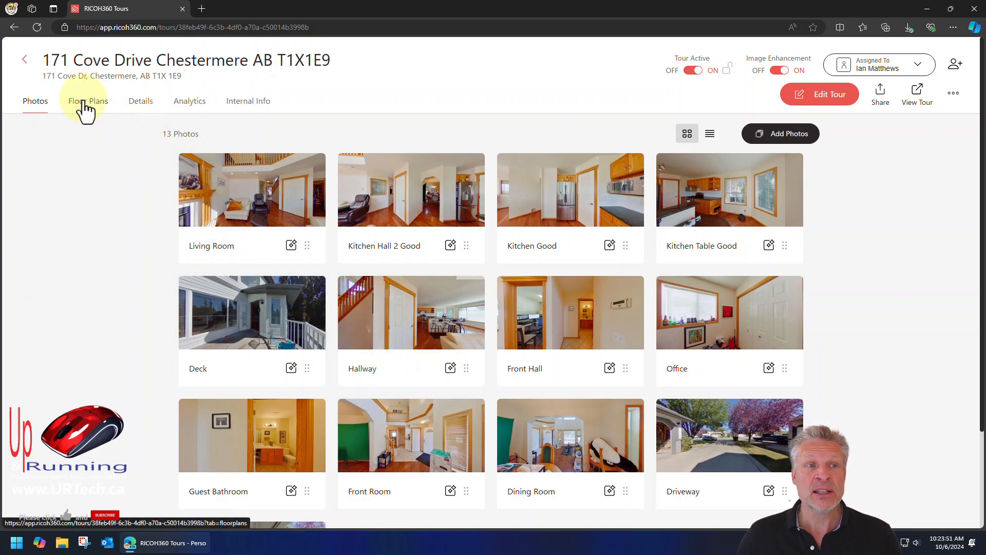
{"action": "left_click", "coordinate": [88, 101]}
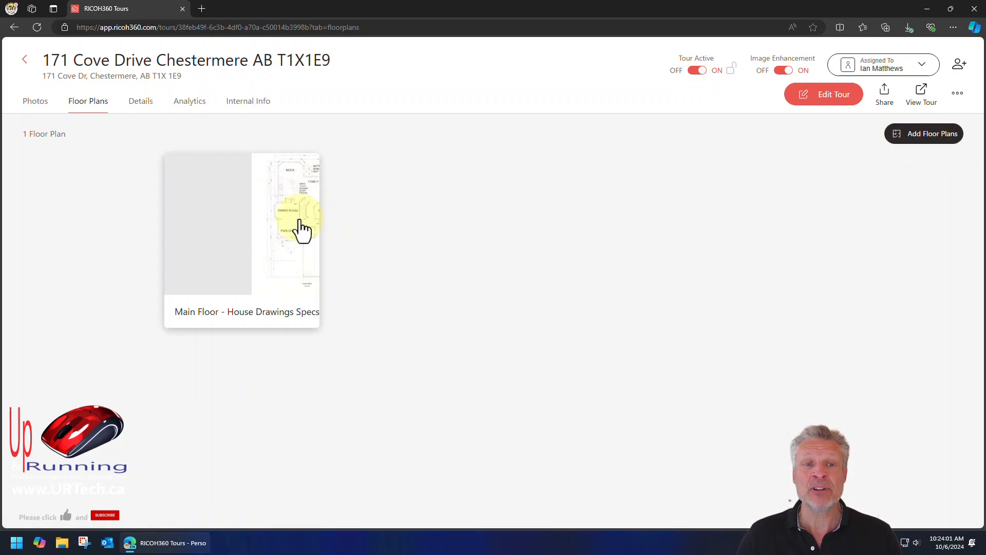
{"action": "left_click", "coordinate": [241, 223]}
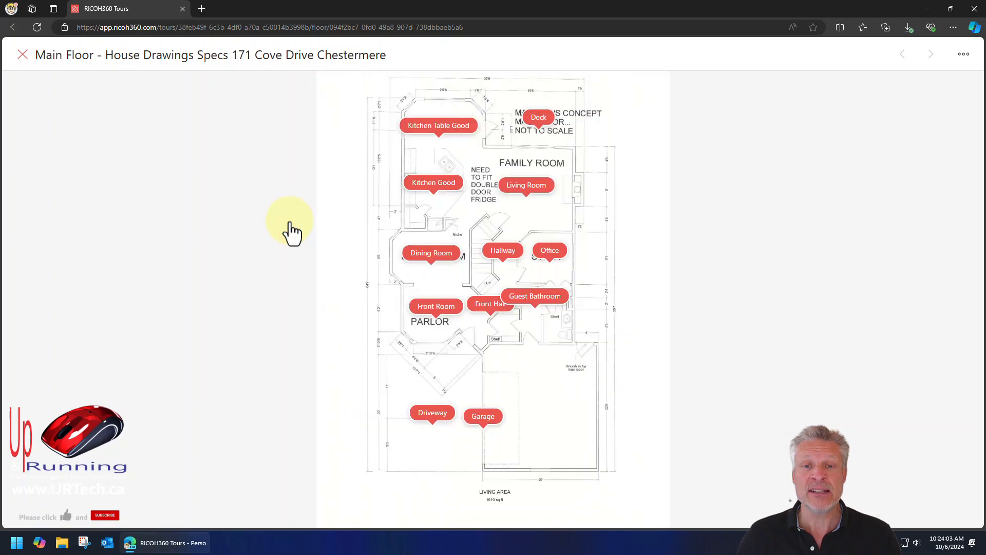
{"action": "mouse_move", "coordinate": [497, 132]}
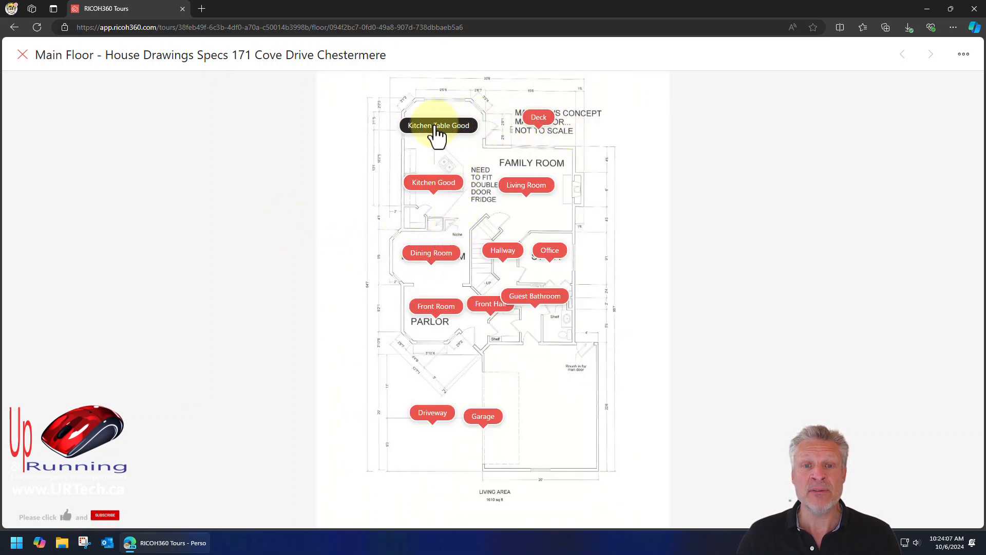
{"action": "mouse_move", "coordinate": [483, 416]}
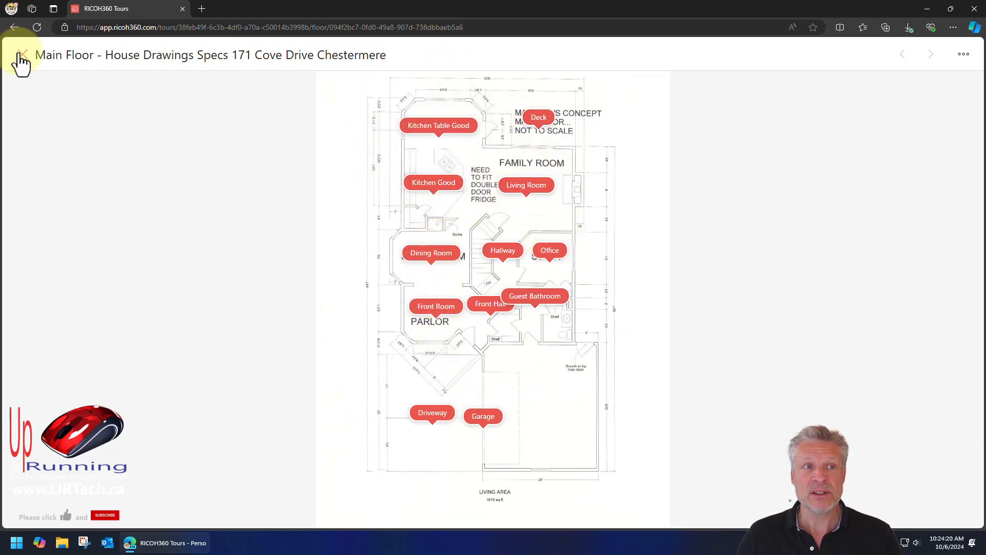
- Leave the floor plan viewer and enter the tour editor's floor plan camera placements
{"action": "left_click", "coordinate": [22, 60]}
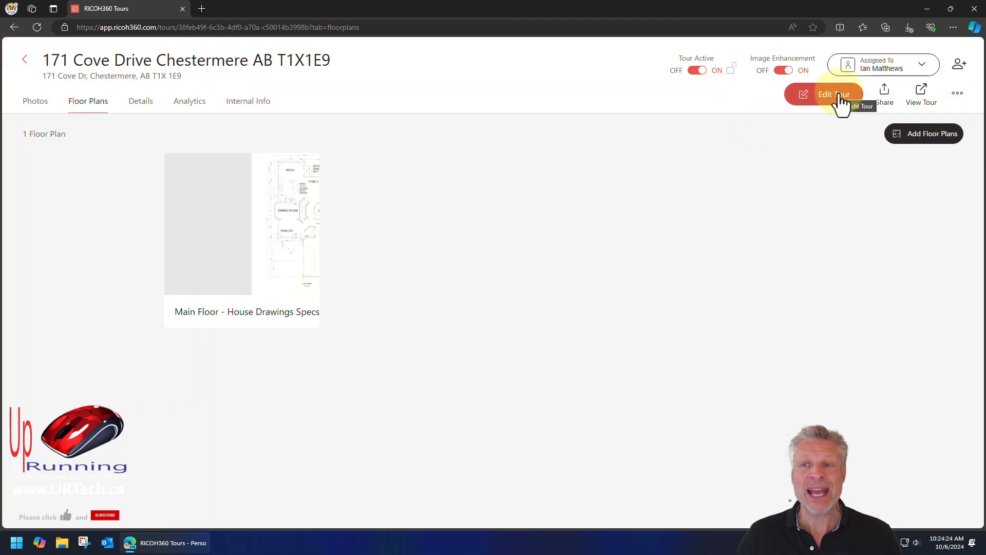
{"action": "left_click", "coordinate": [824, 93]}
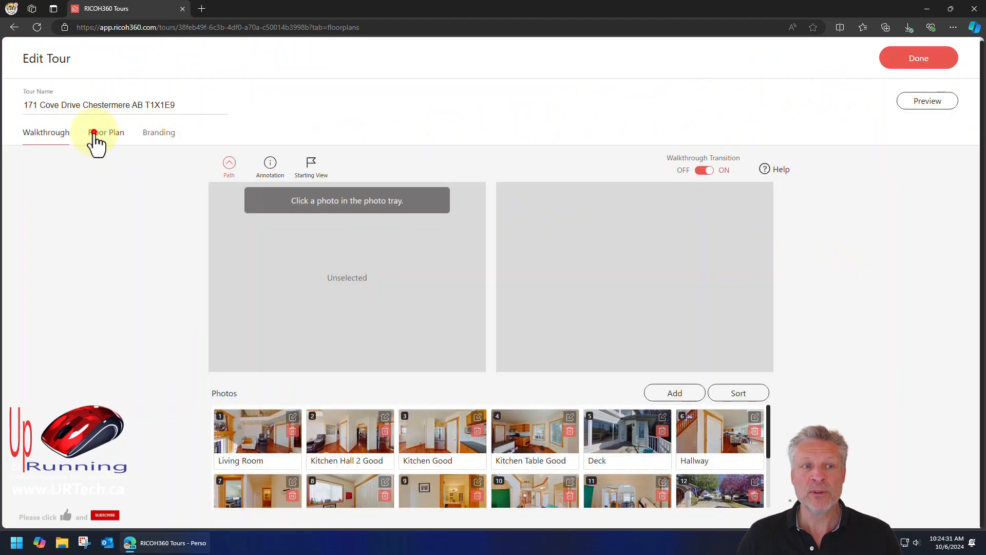
{"action": "left_click", "coordinate": [106, 133]}
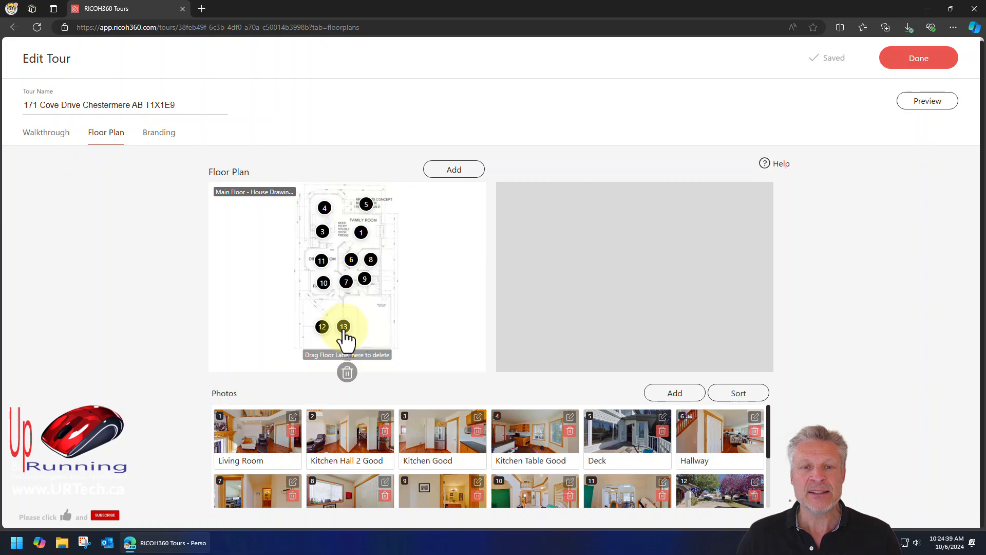
- Move camera marker 13 onto the garage area and preview its photo
{"action": "left_click_drag", "start_coordinate": [343, 327], "coordinate": [370, 327]}
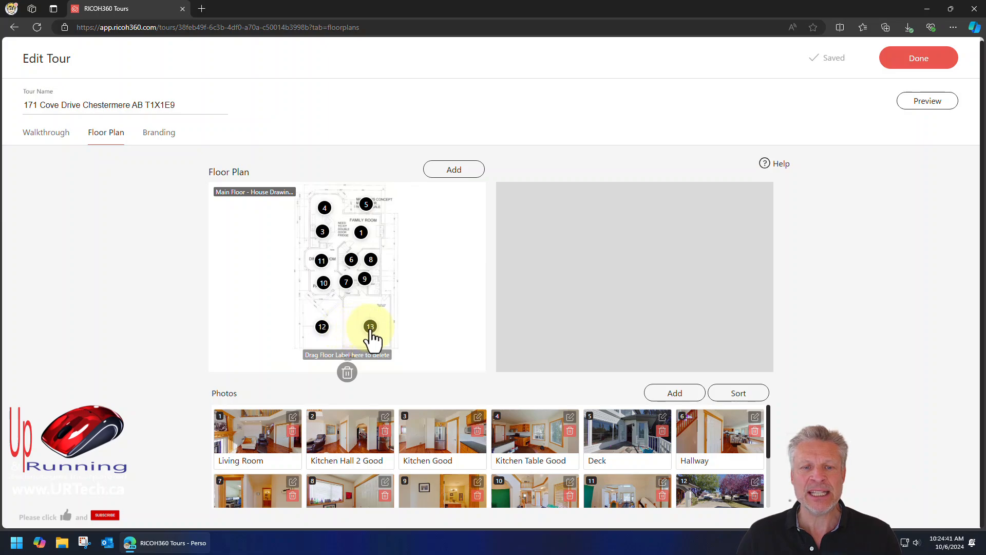
{"action": "left_click", "coordinate": [370, 327]}
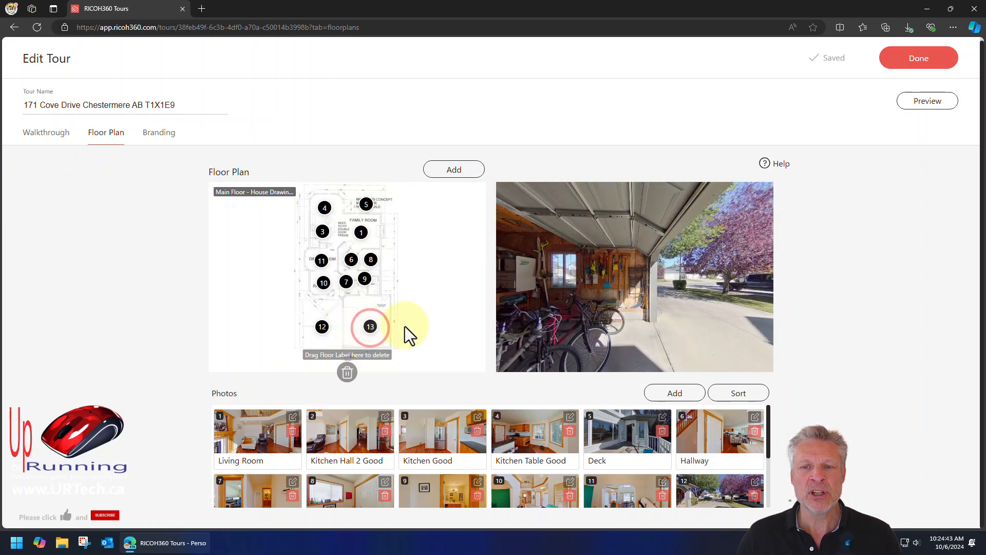
{"action": "left_click_drag", "start_coordinate": [370, 326], "coordinate": [345, 327]}
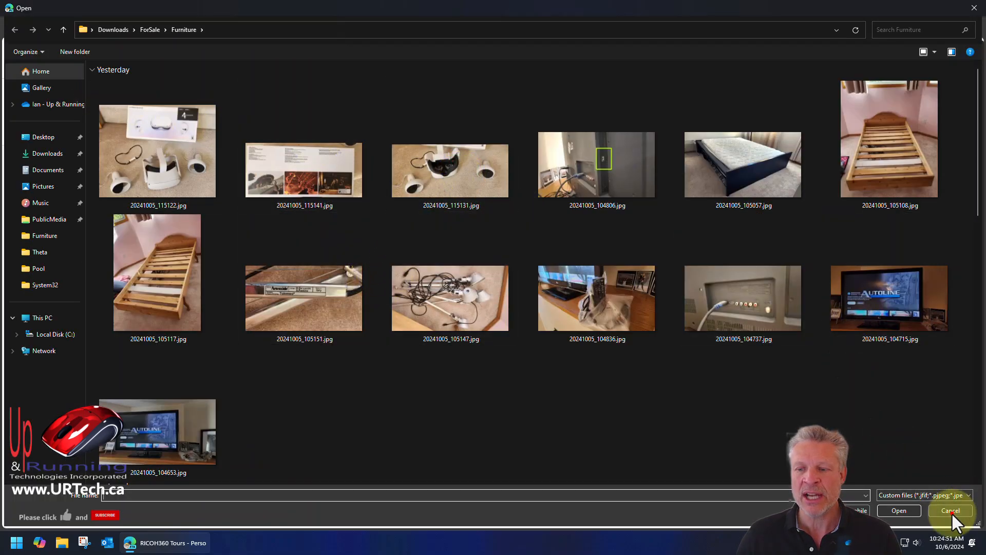
- Cancel the file-open window so the Deck panorama for marker 5 is previewed
{"action": "left_click", "coordinate": [950, 510]}
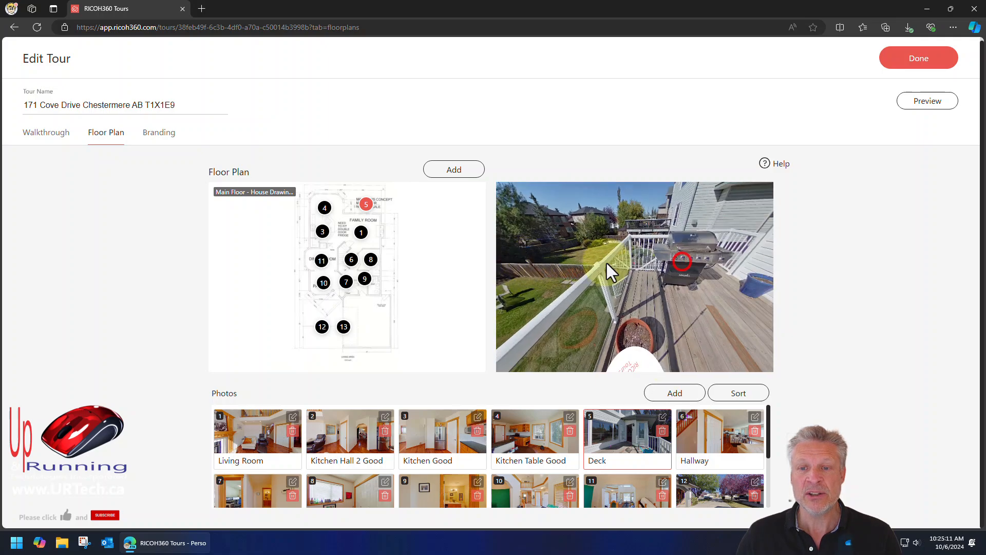
- Turn the Deck panorama to face the house wall and its open back door
{"action": "left_click_drag", "start_coordinate": [613, 270], "coordinate": [614, 296]}
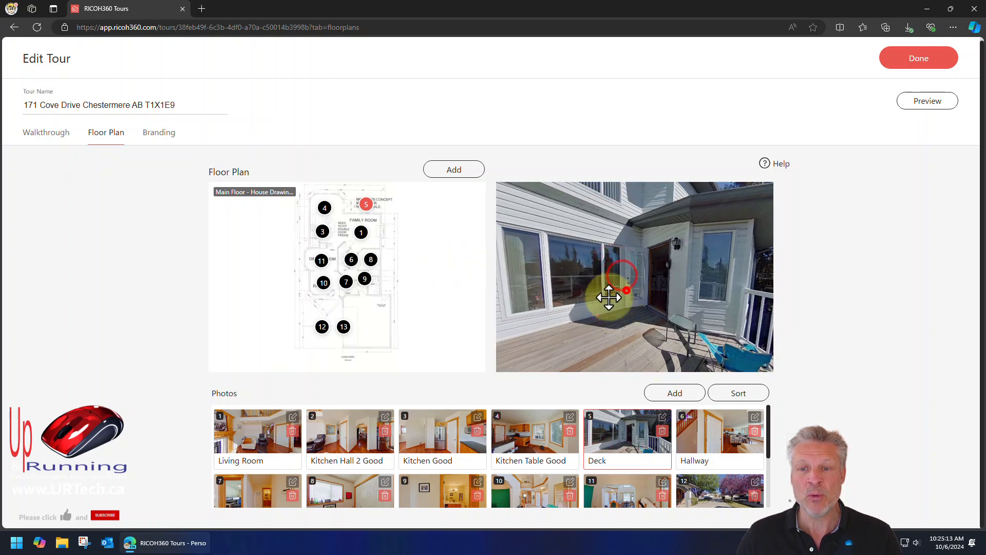
{"action": "left_click_drag", "start_coordinate": [609, 298], "coordinate": [593, 259]}
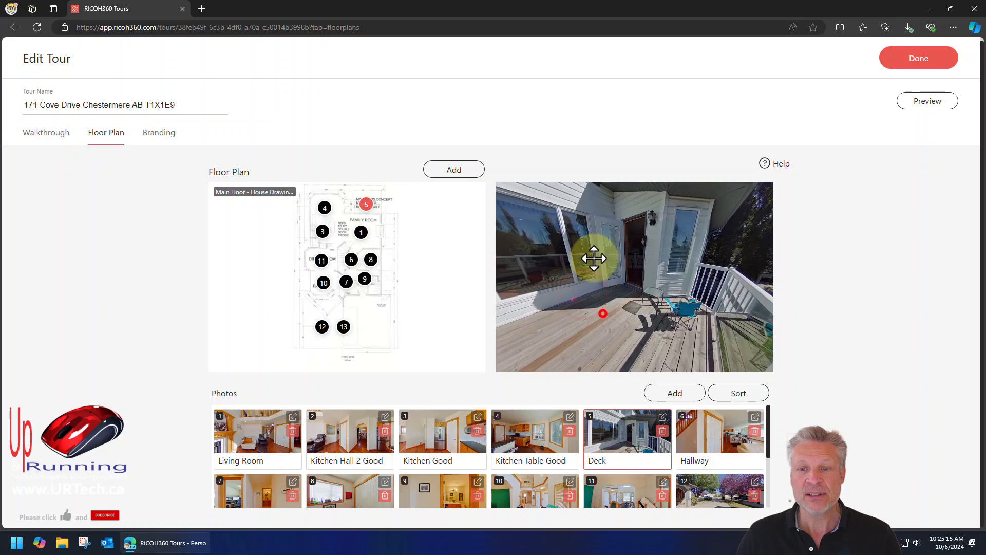
{"action": "left_click_drag", "start_coordinate": [592, 258], "coordinate": [692, 284]}
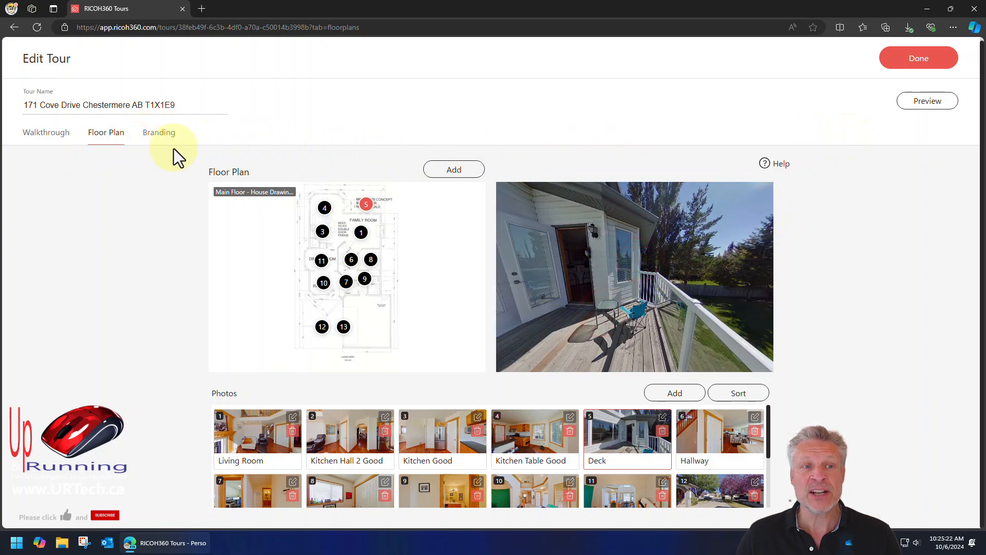
- Review the Branding settings and floor plan, then return to the Walkthrough editor
{"action": "left_click", "coordinate": [158, 136]}
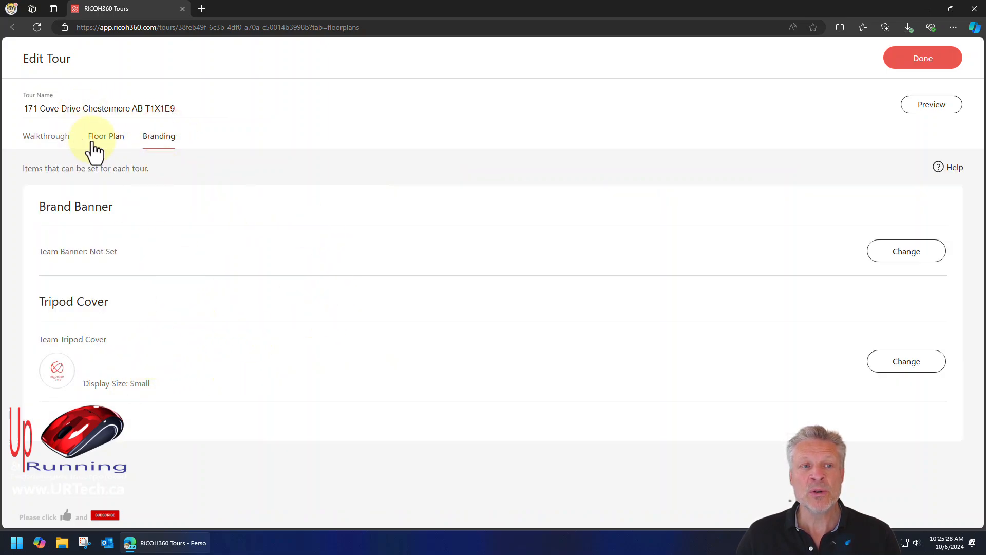
{"action": "left_click", "coordinate": [105, 135]}
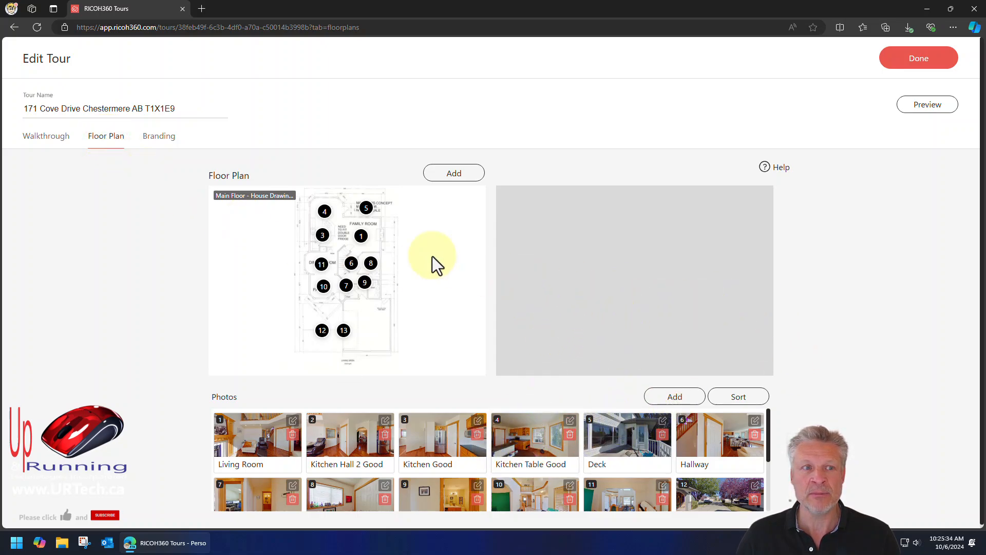
{"action": "left_click", "coordinate": [46, 136]}
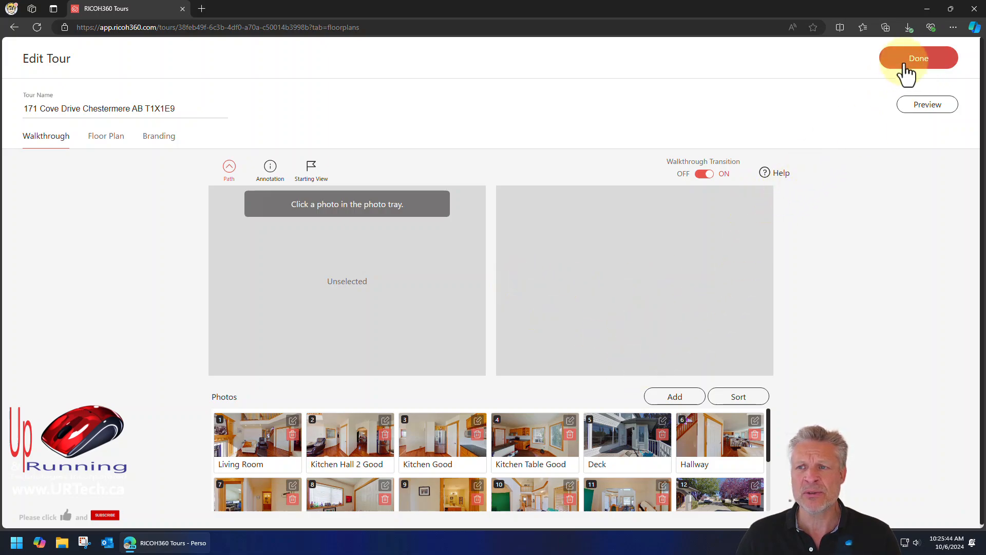
- Finish editing with Done and bring up the Share Tour dialog
{"action": "left_click", "coordinate": [919, 58]}
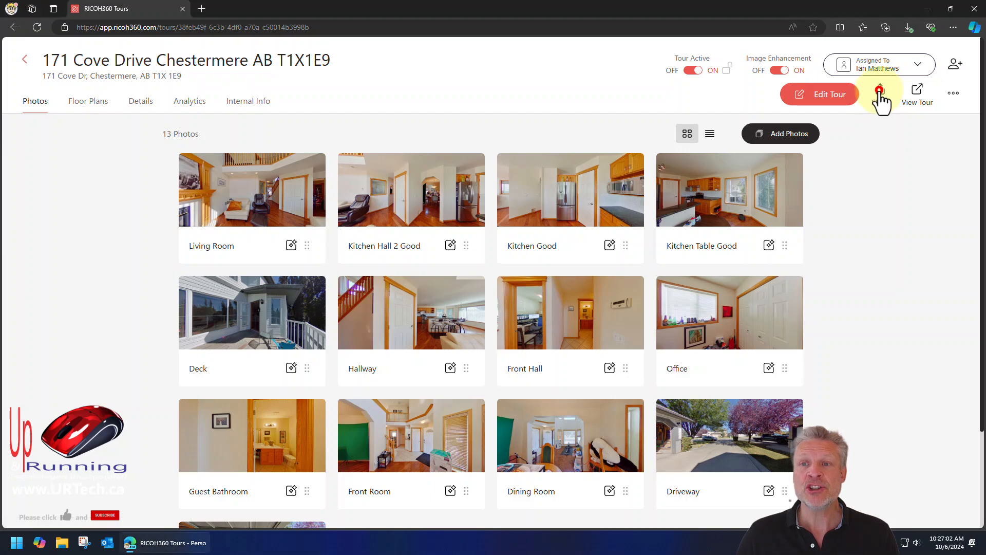
{"action": "left_click", "coordinate": [880, 88]}
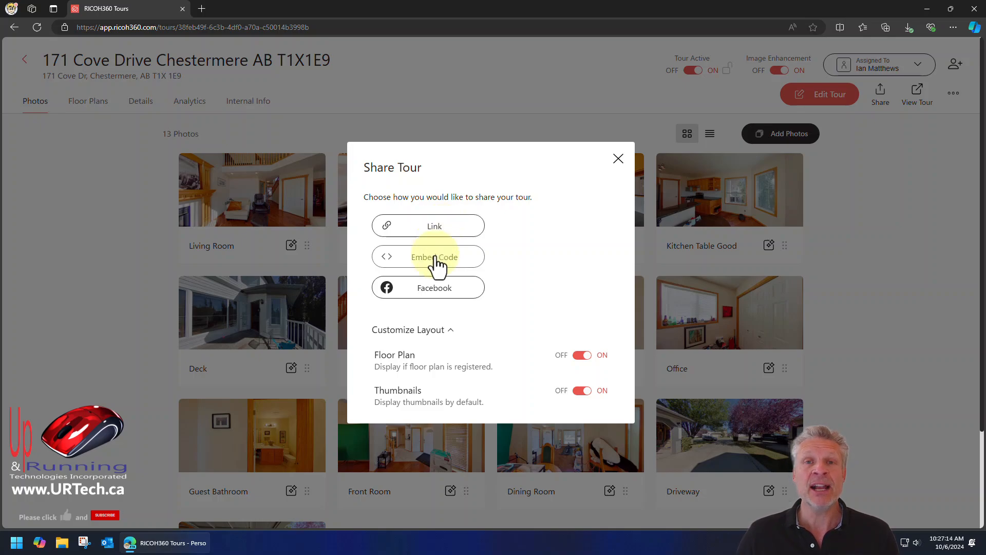
- Copy the tour's embed code to the clipboard and acknowledge the confirmation
{"action": "left_click", "coordinate": [428, 257]}
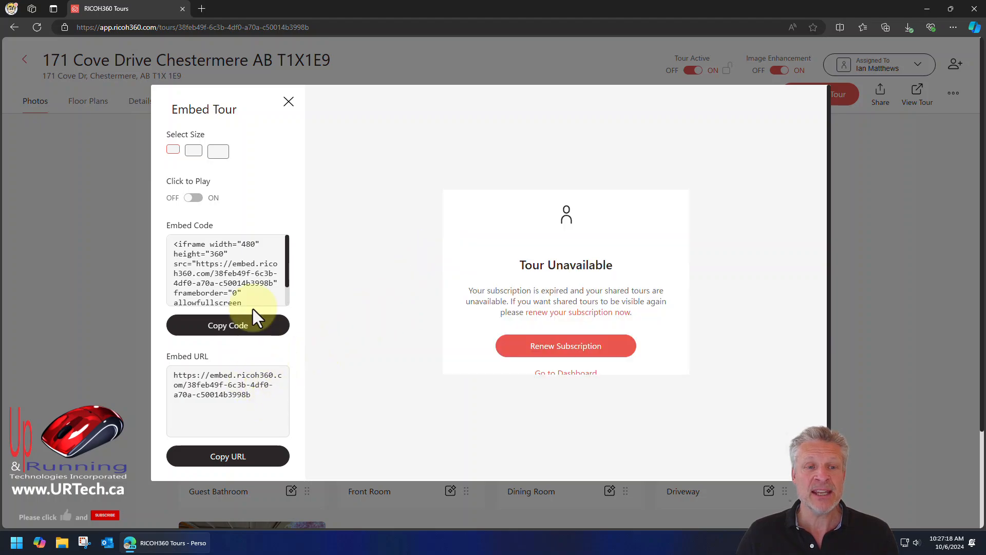
{"action": "left_click", "coordinate": [228, 325]}
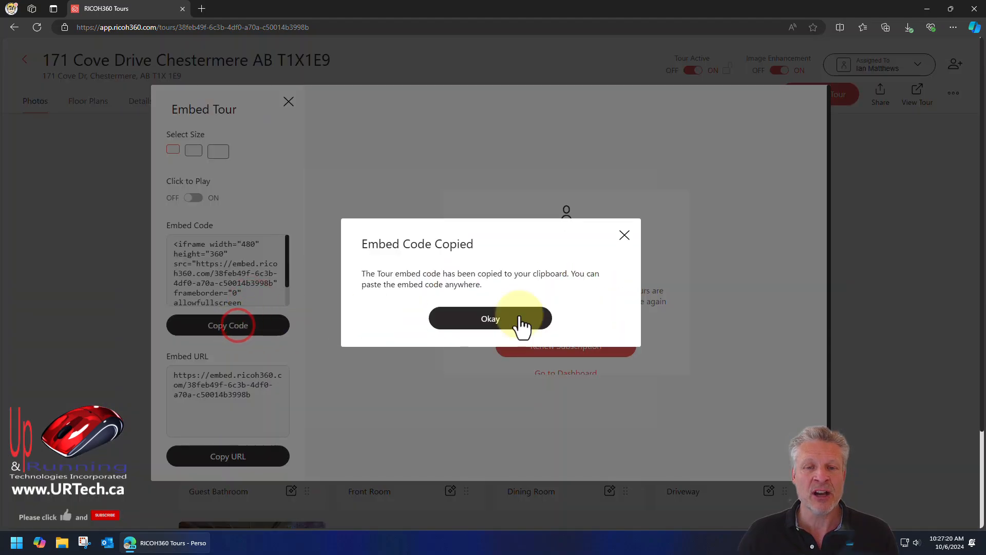
{"action": "left_click", "coordinate": [490, 318]}
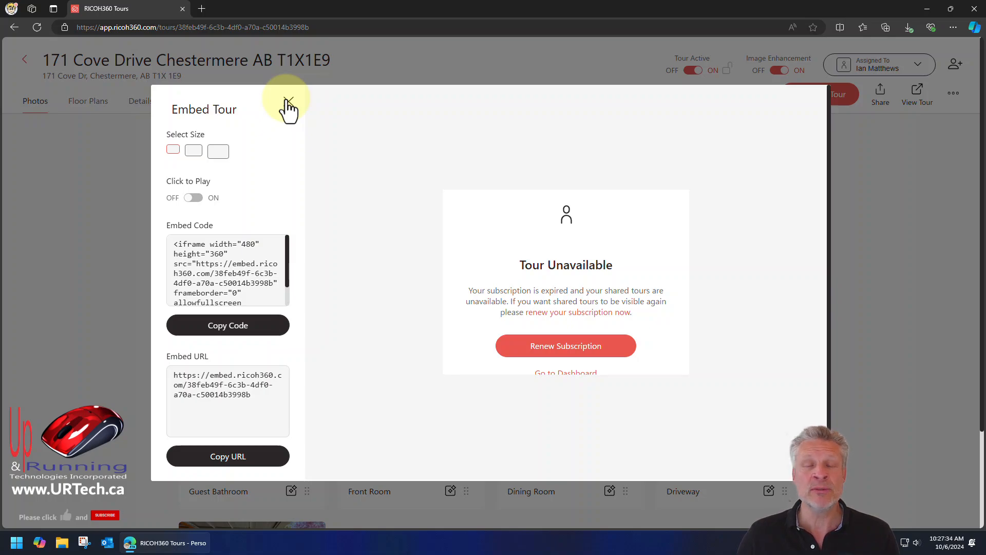
- Dismiss the Embed Tour panel and the Share Tour dialog, returning to the 13-photo page
{"action": "left_click", "coordinate": [288, 104]}
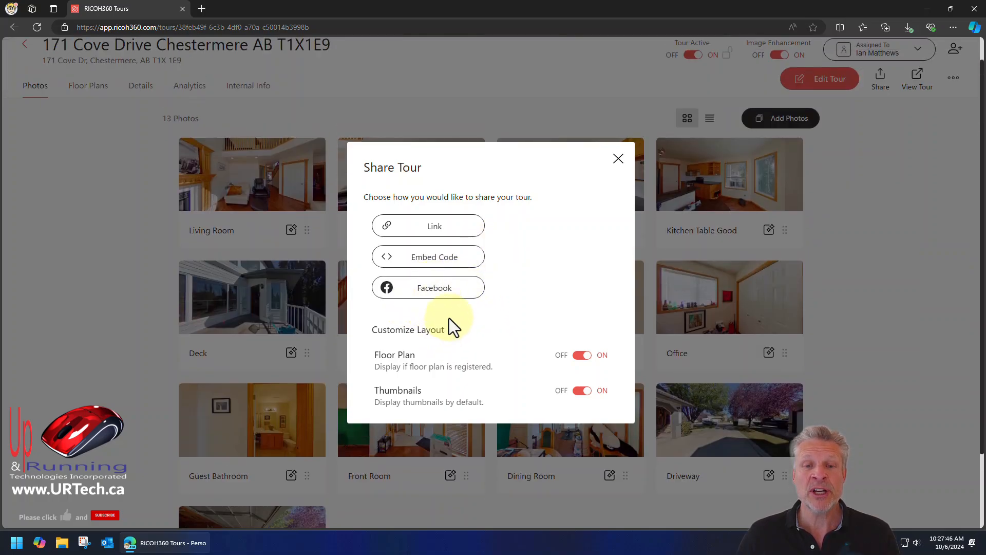
{"action": "left_click", "coordinate": [617, 158]}
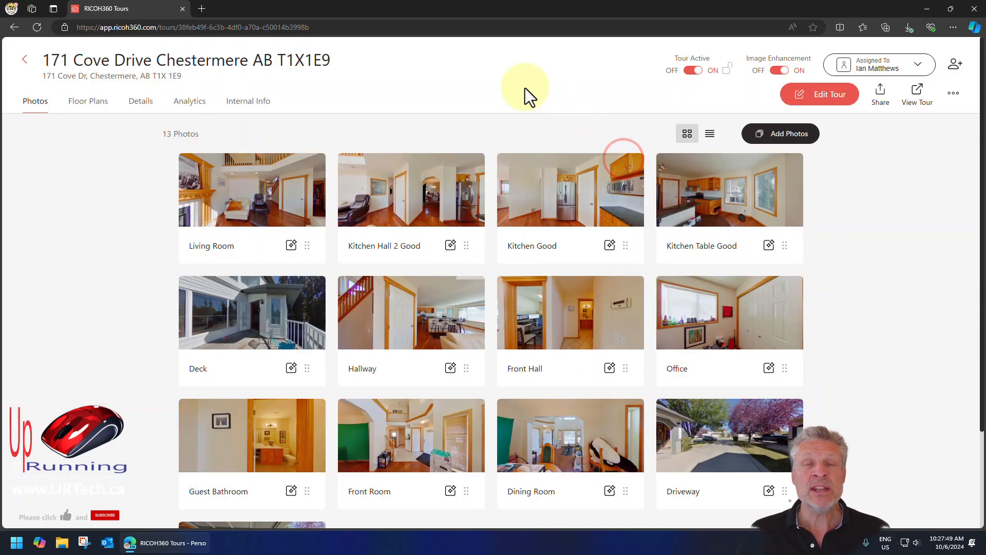